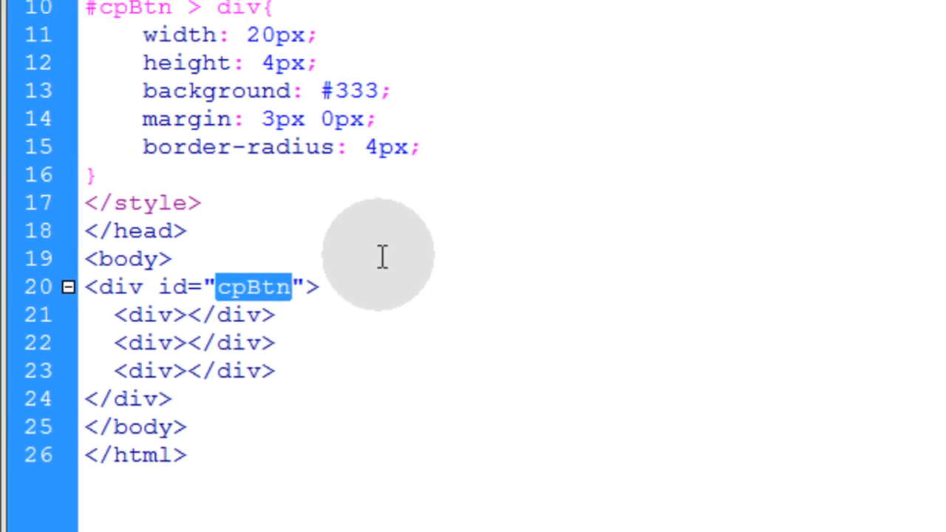
- Style #cpBtn: float left, 20x24px, white-to-grey gradient, #AAA border, rounded corners, pointer cursor
scroll("up", 3)
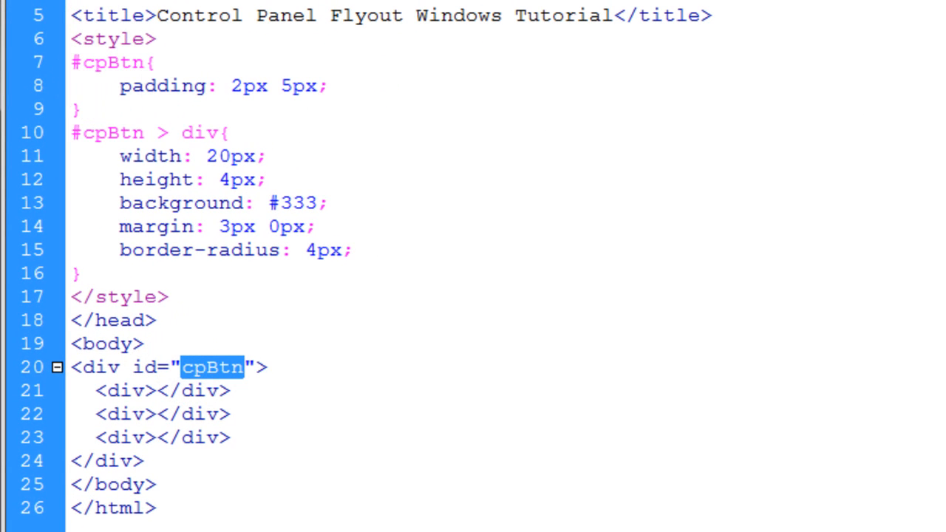
mouse_move(130, 77)
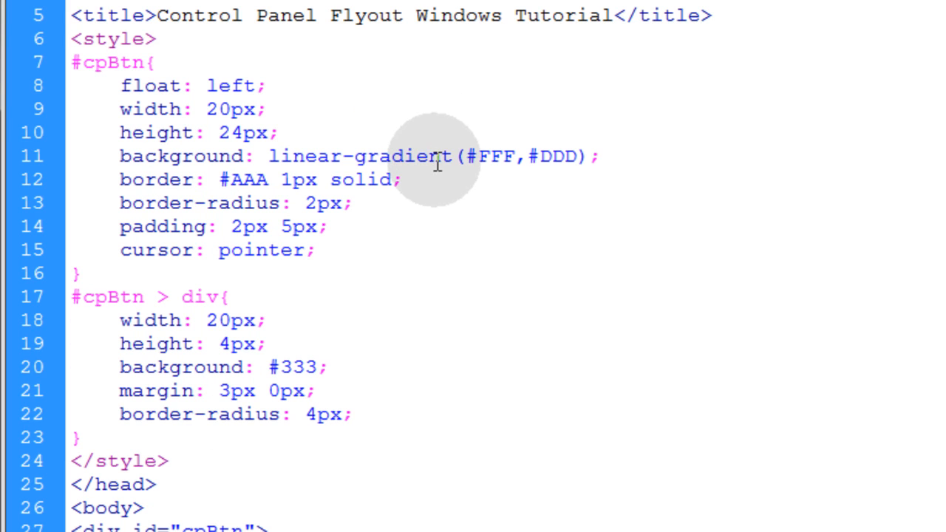
mouse_move(277, 414)
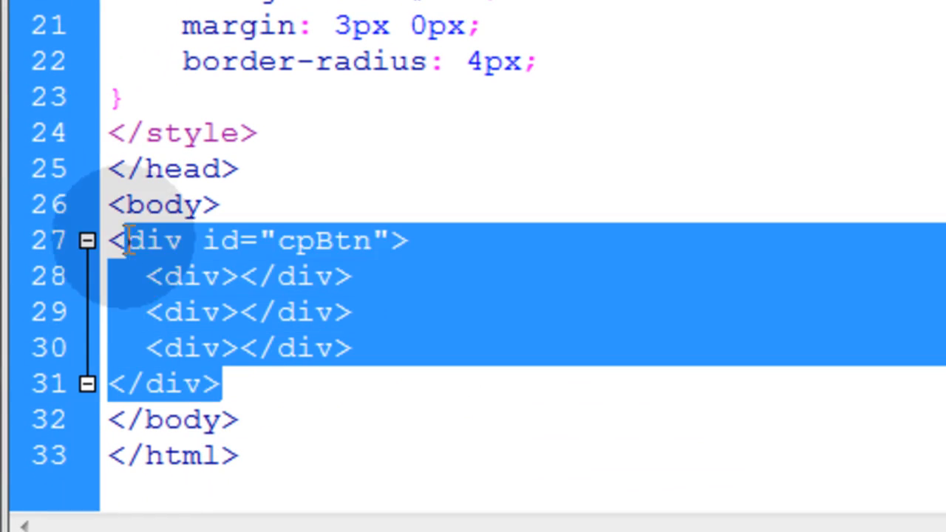
left_click(522, 217)
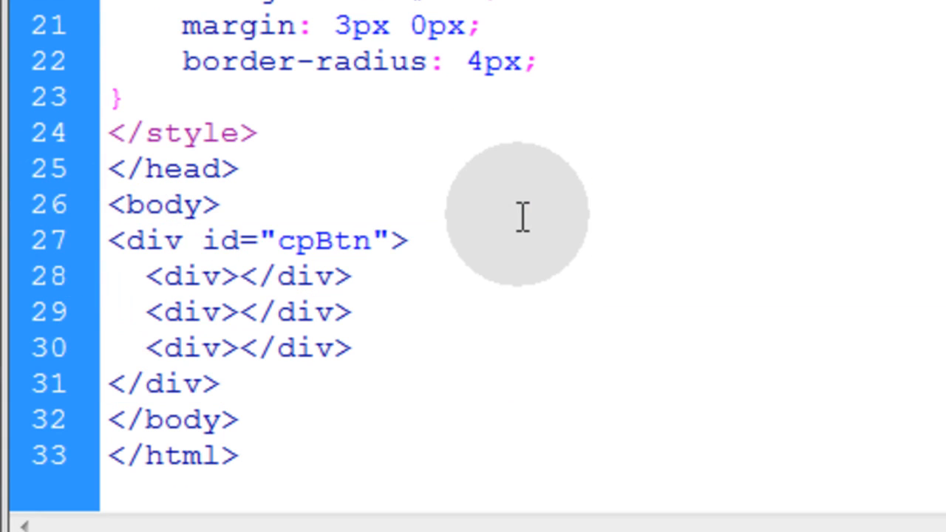
left_click(218, 204)
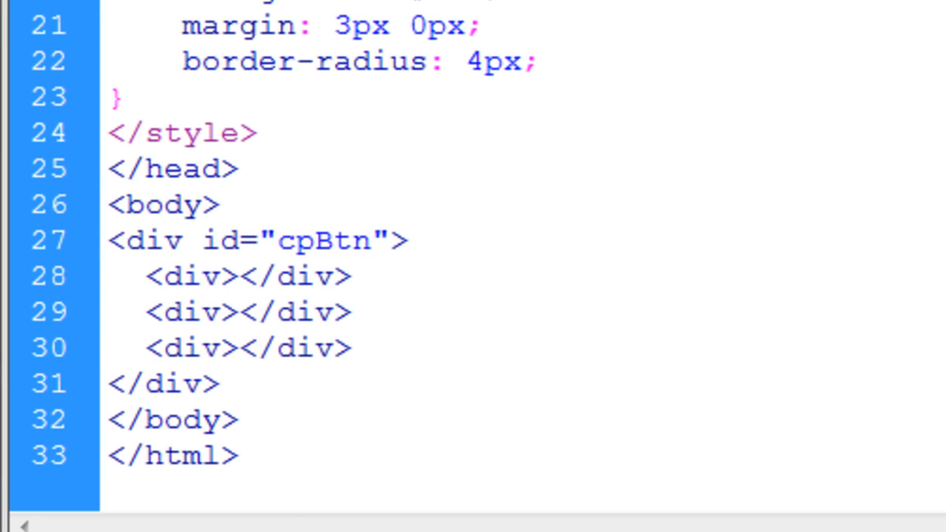
- Add a #cpBtn:hover rule containing border: #06F 1px solid
scroll("up", 3)
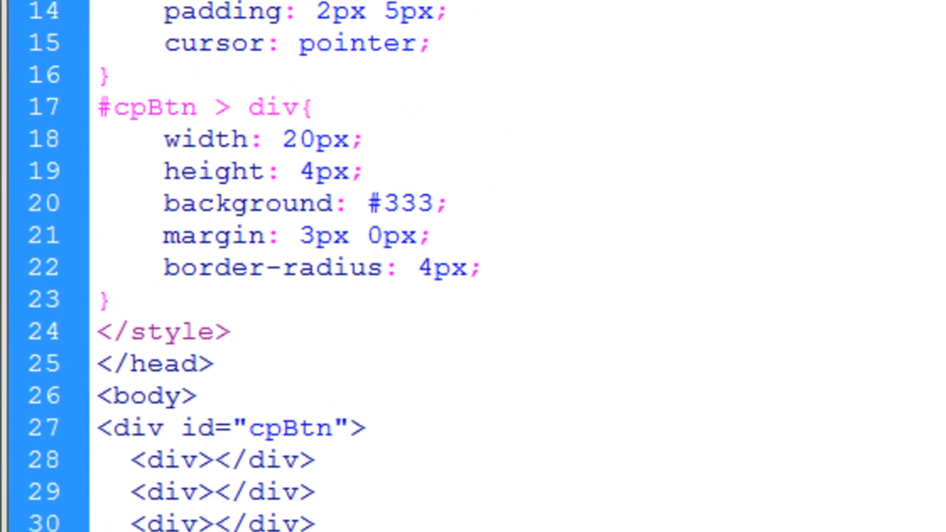
scroll("up", 3)
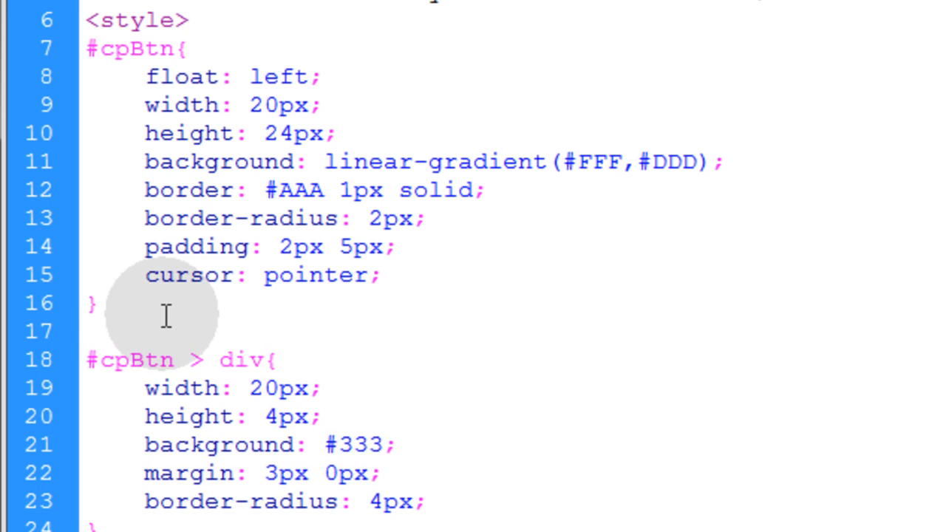
type("#cpBtn{")
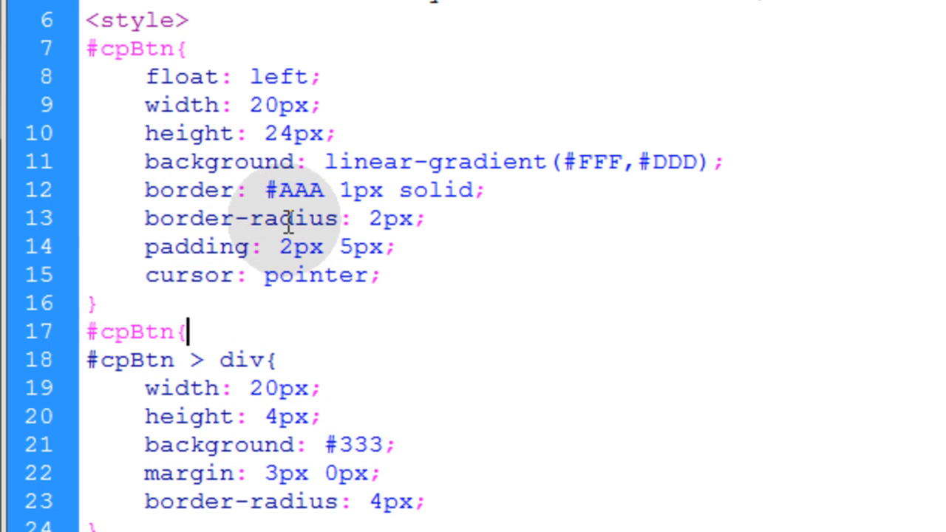
type("}")
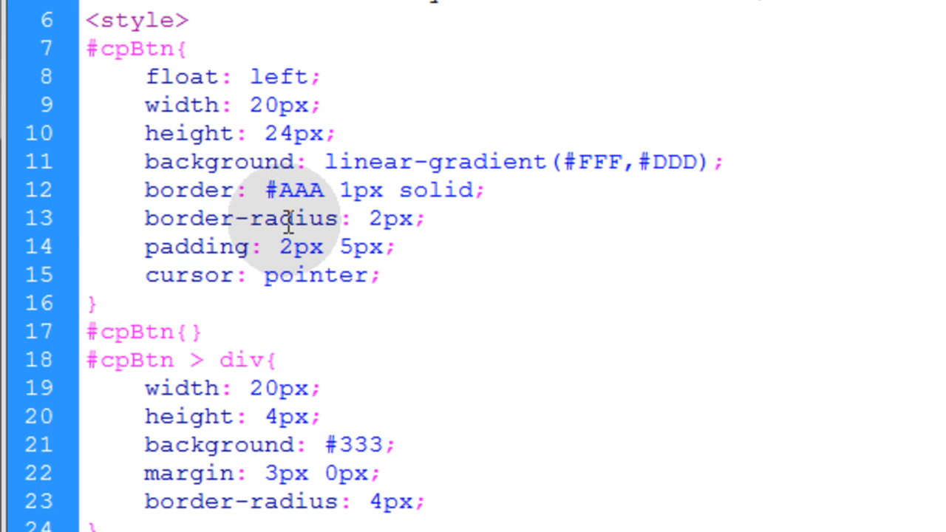
type(":hover")
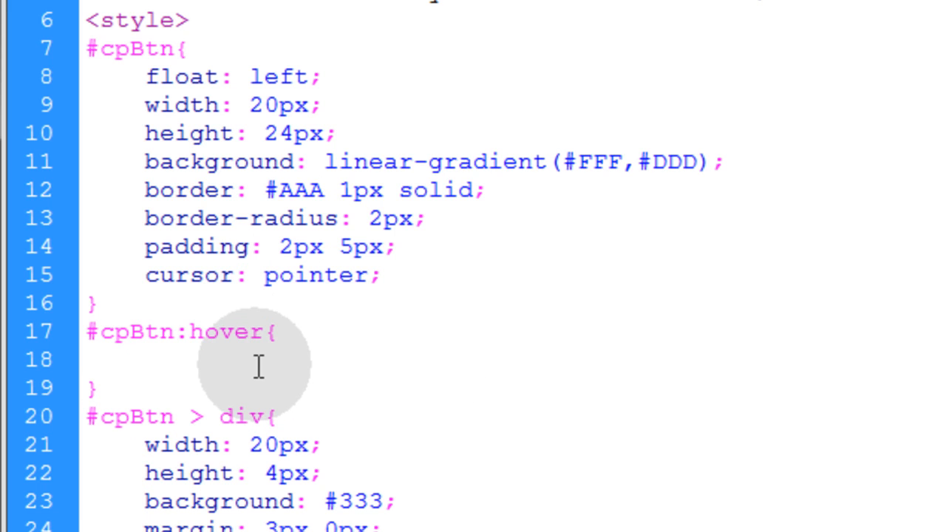
type("border: #06F 1px solid;")
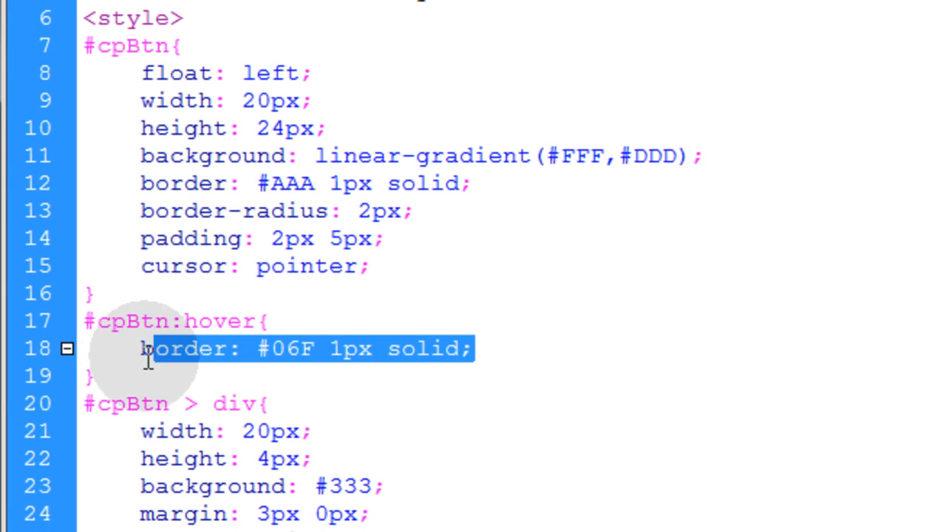
left_click(517, 355)
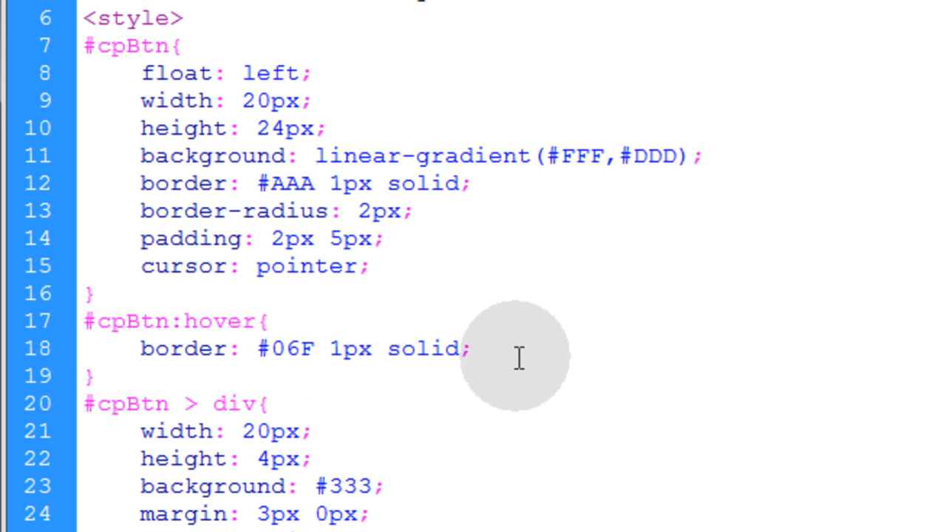
left_click(471, 348)
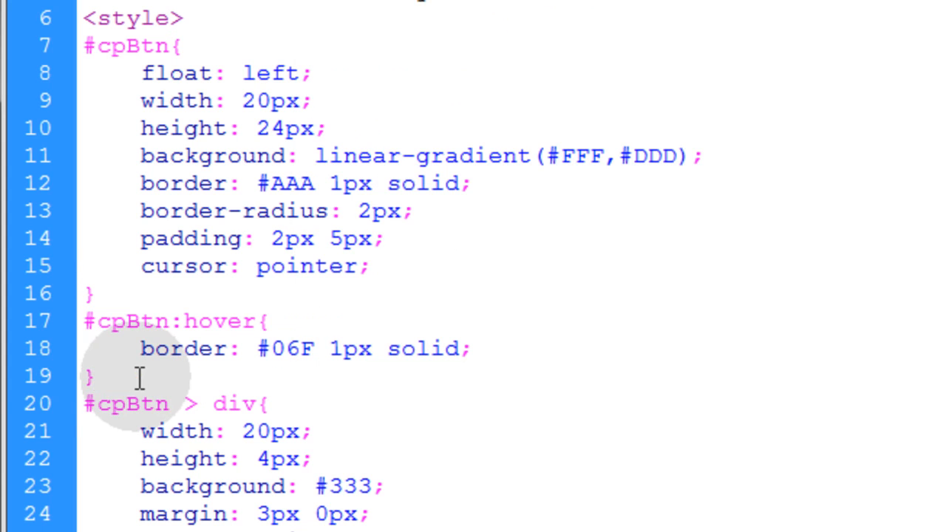
- Add '#cpBtn:hover div { background: #06F; }' and highlight the selector's parts
key("enter")
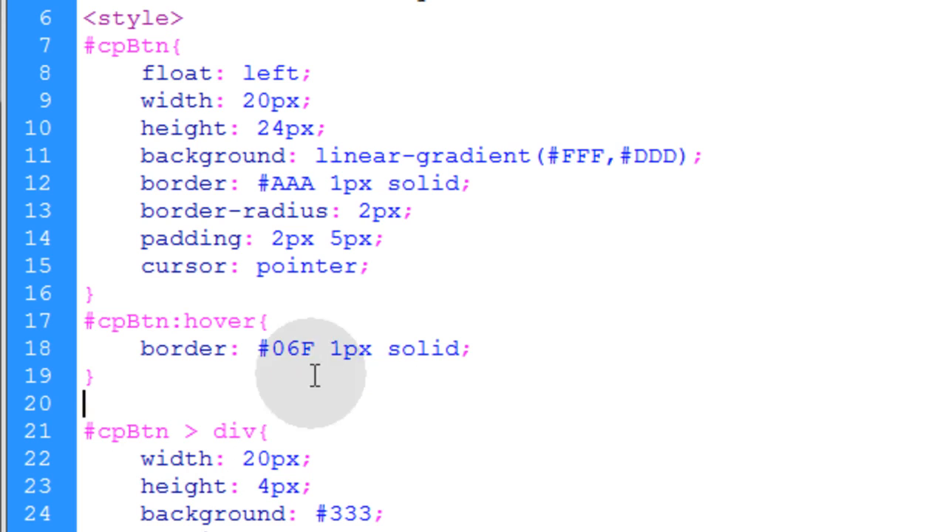
mouse_move(395, 432)
type("#cpBtn:hover div{")
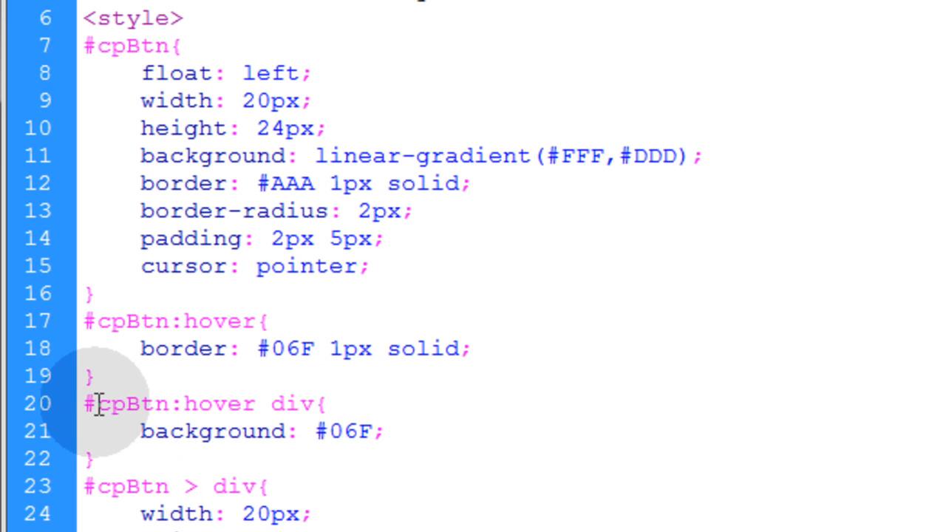
double_click(125, 403)
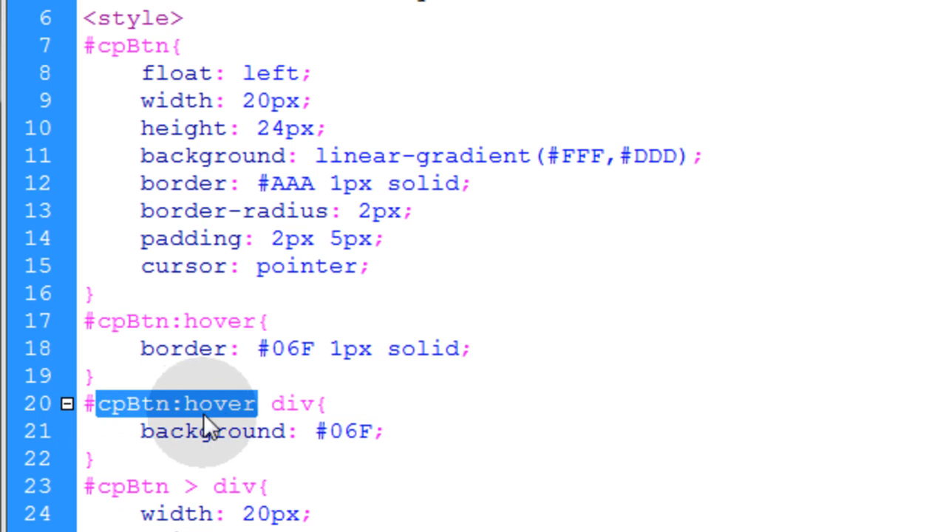
left_click(262, 405)
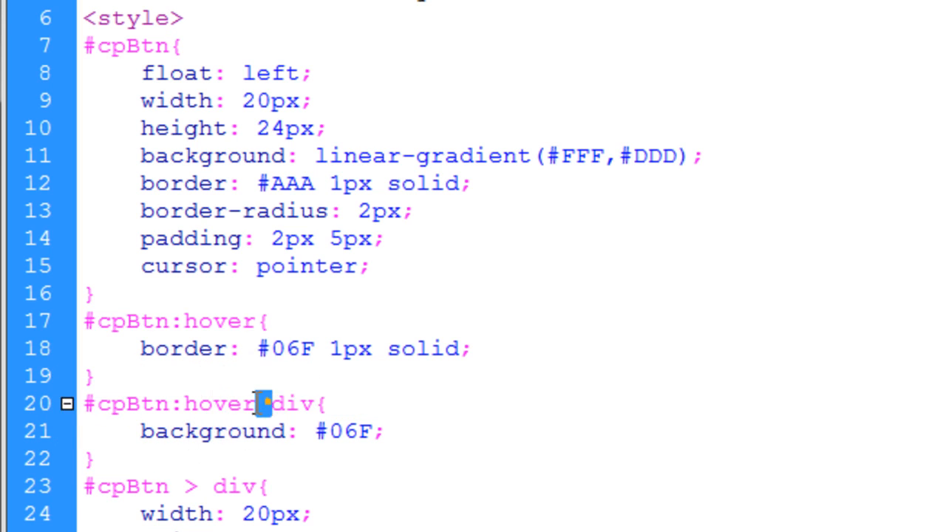
double_click(290, 403)
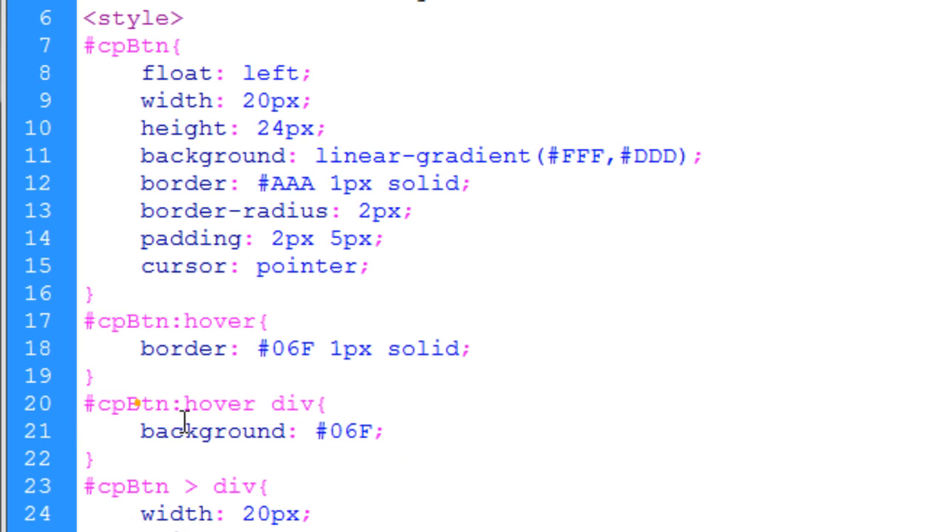
double_click(131, 404)
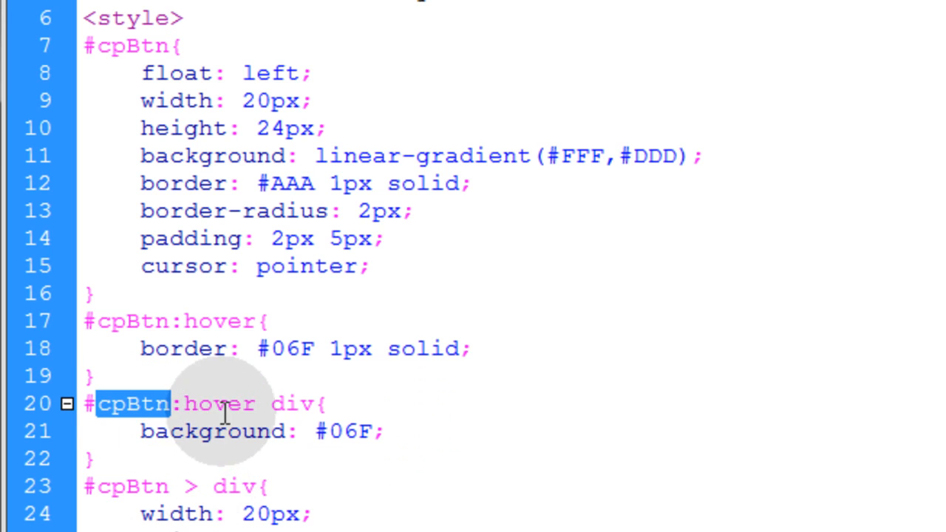
left_click(443, 431)
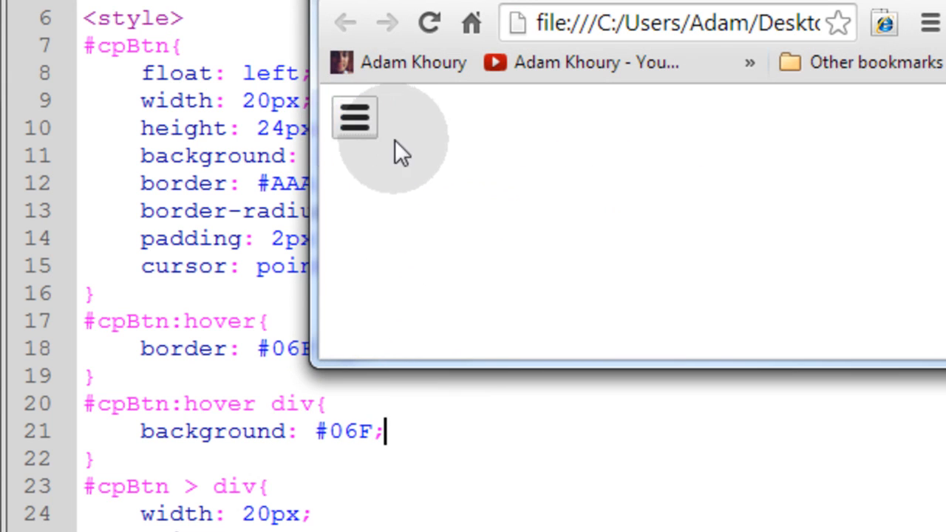
mouse_move(354, 117)
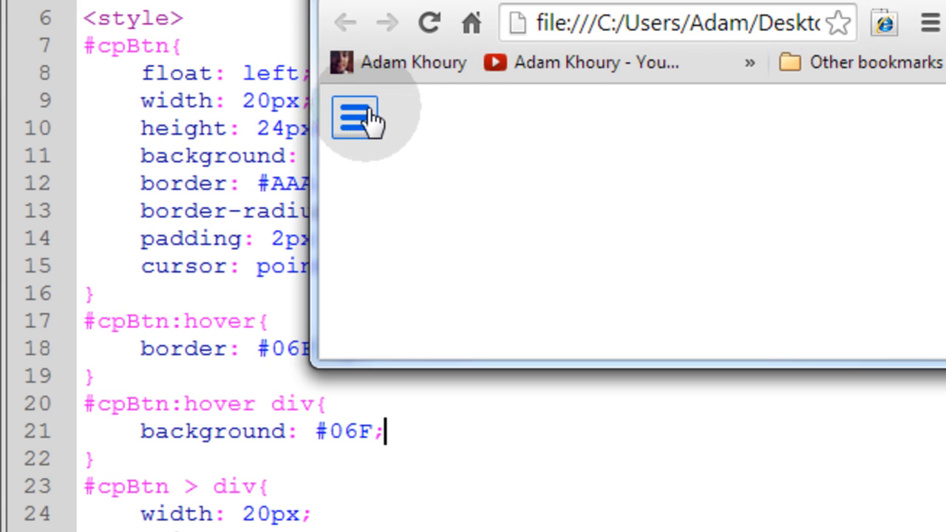
mouse_move(385, 159)
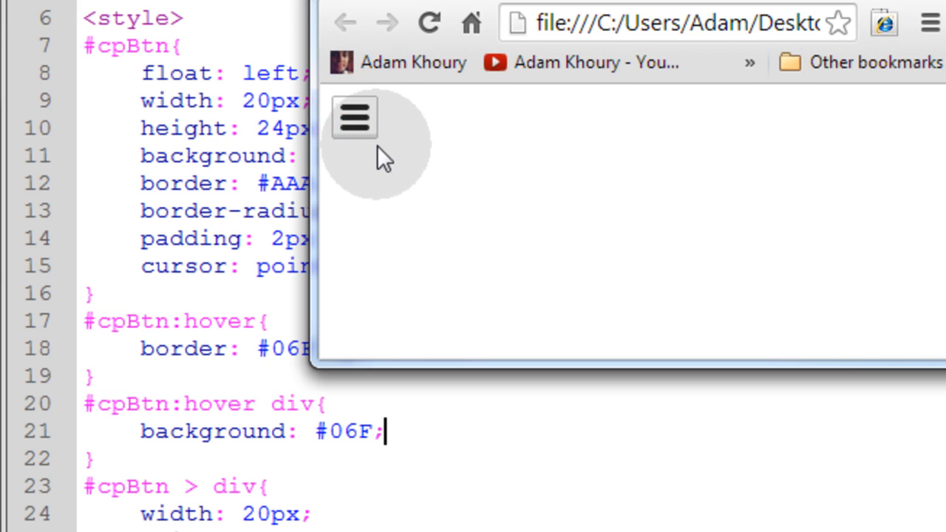
mouse_move(353, 117)
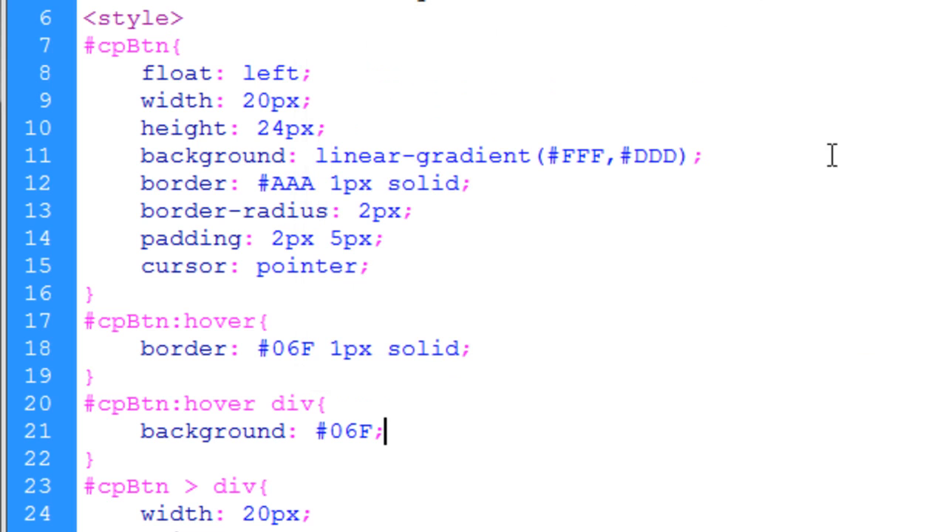
- Add 'transition: background 0.5s linear 0s;' to the #cpBtn > div bar rule
left_click(418, 271)
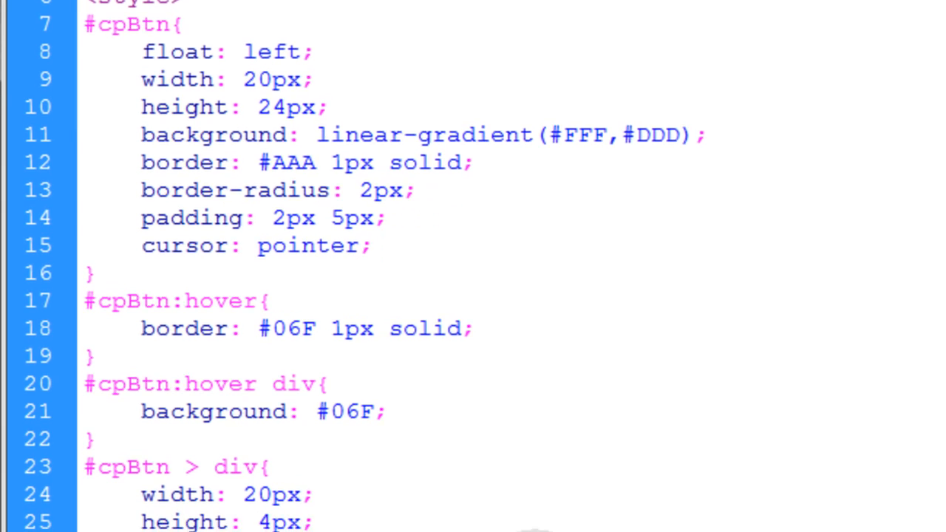
scroll("down", 3)
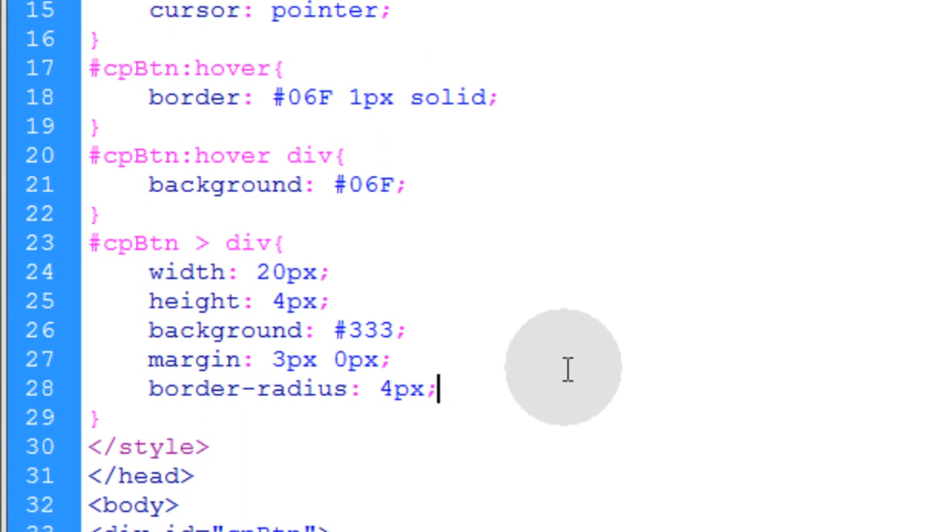
type("t")
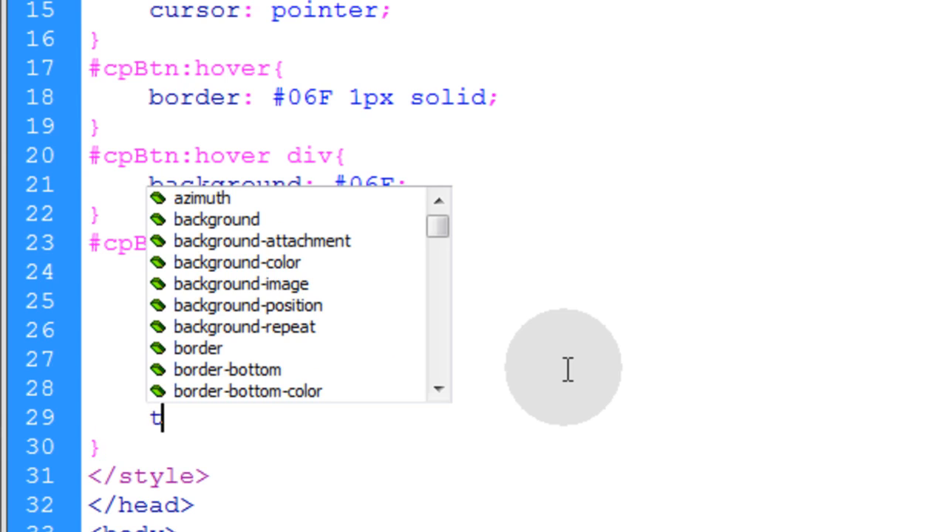
type("ransit")
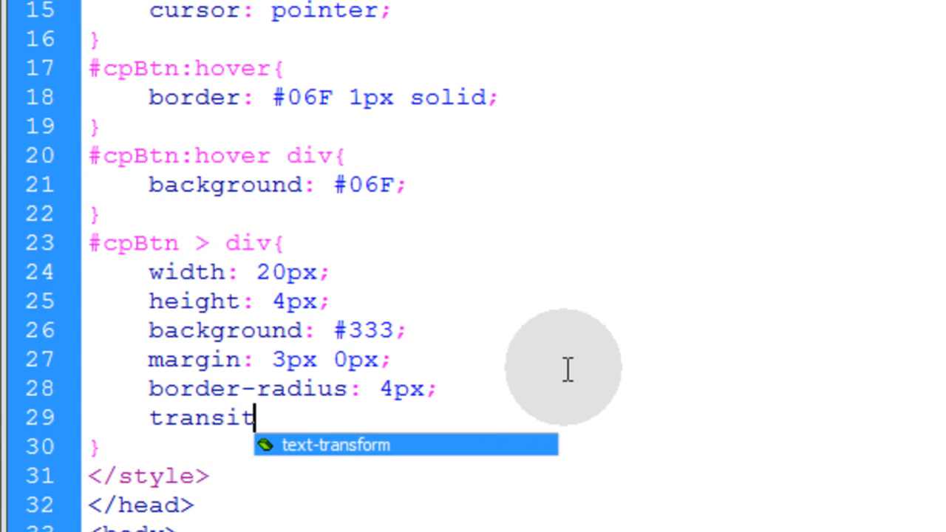
type("ion:")
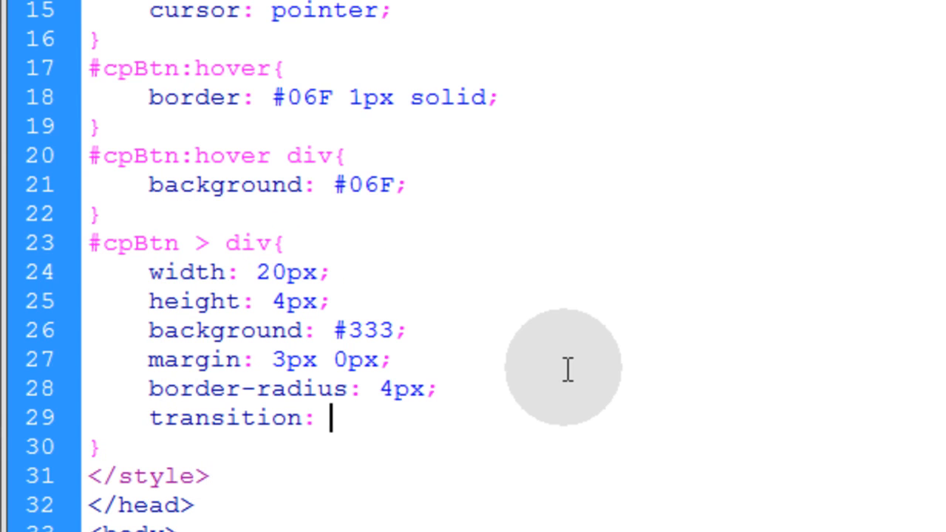
double_click(225, 330)
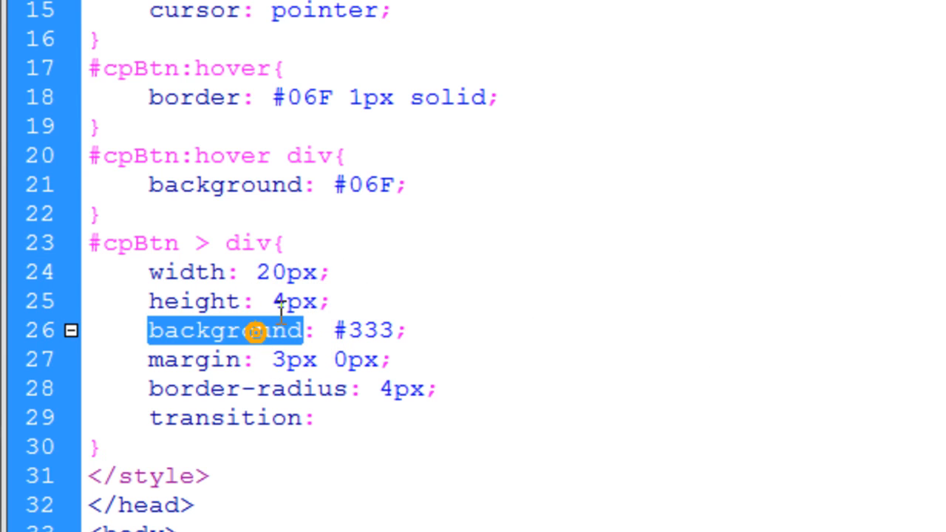
mouse_move(379, 440)
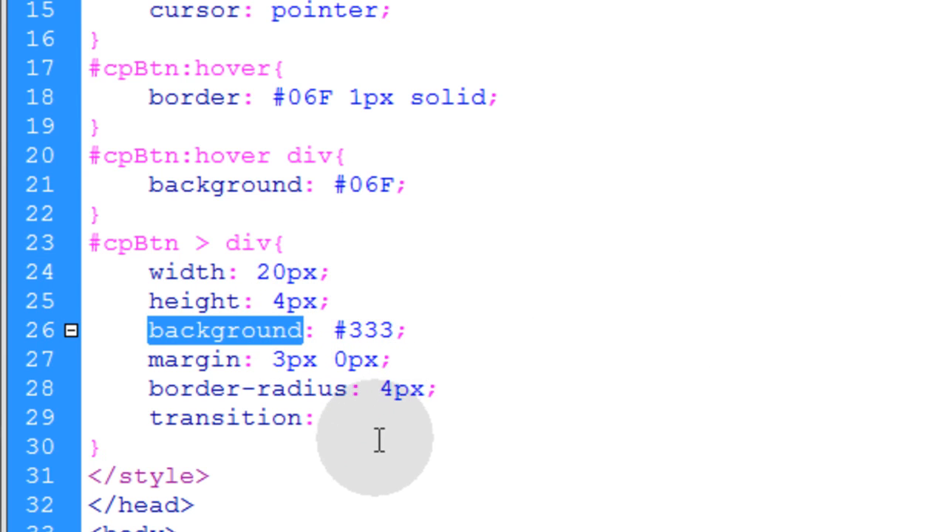
type("background")
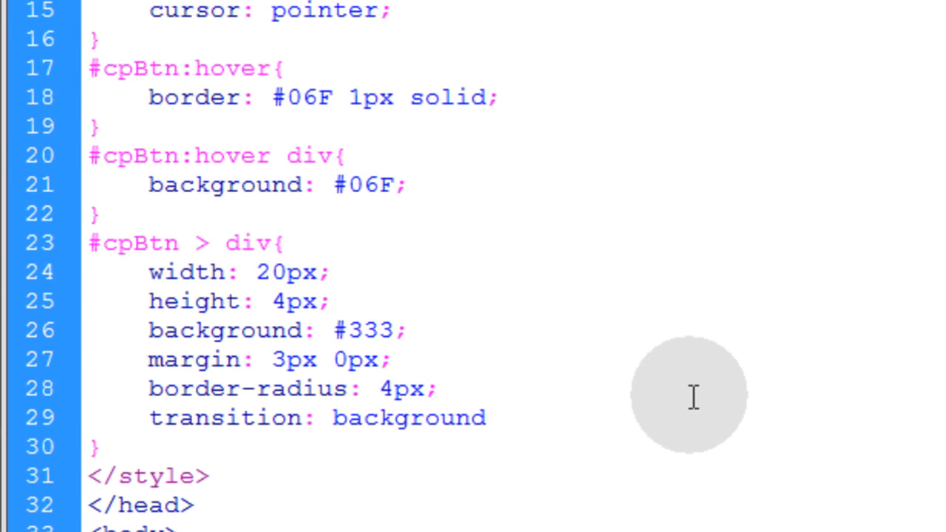
type("0")
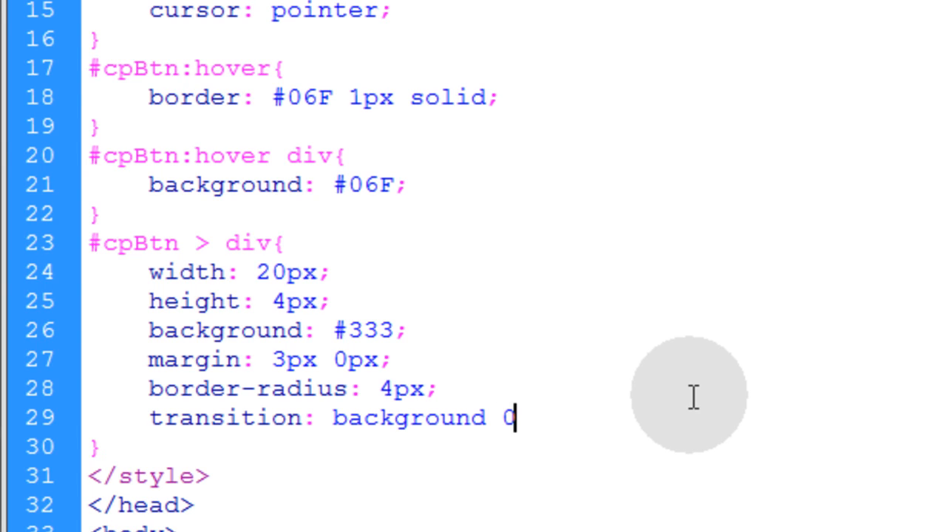
type(".5")
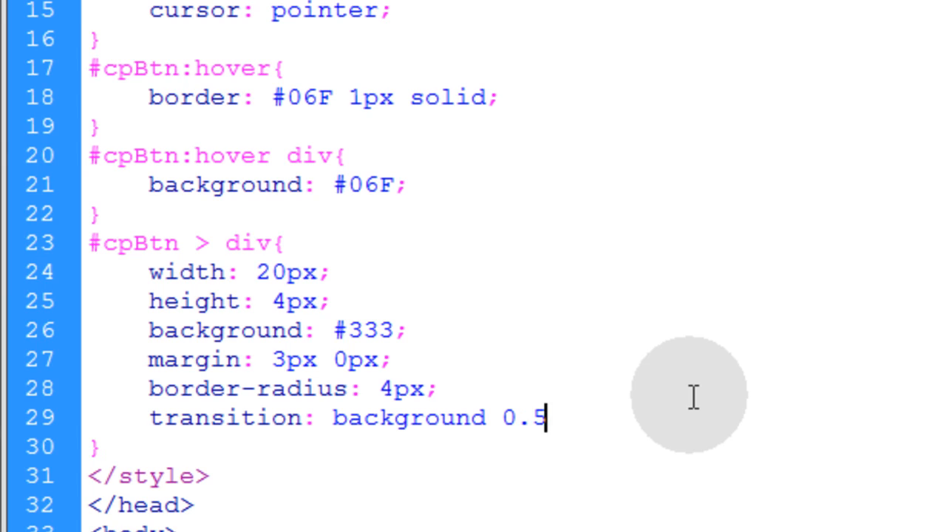
type("s")
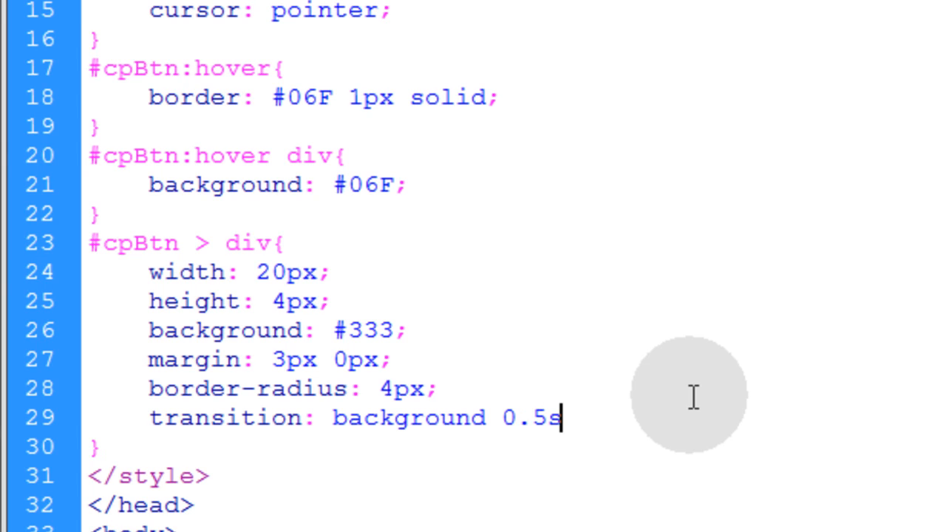
type("linea")
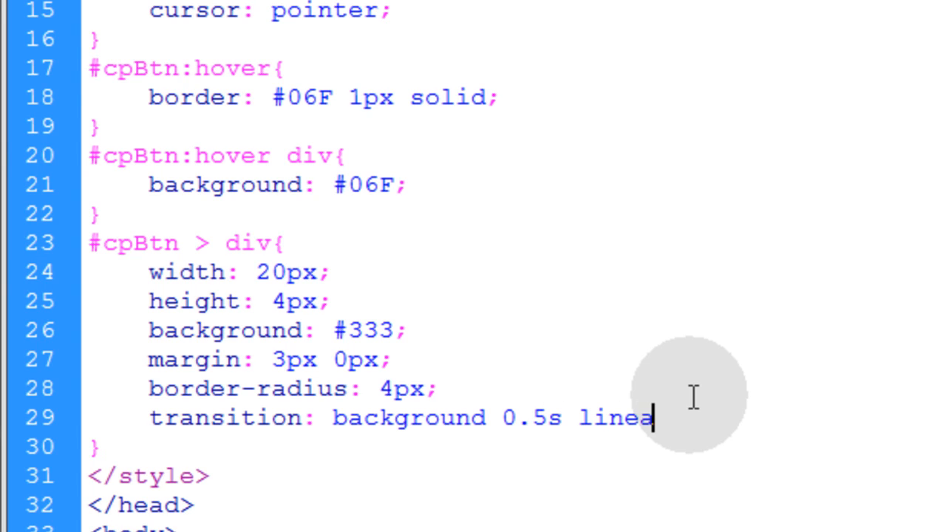
type("r")
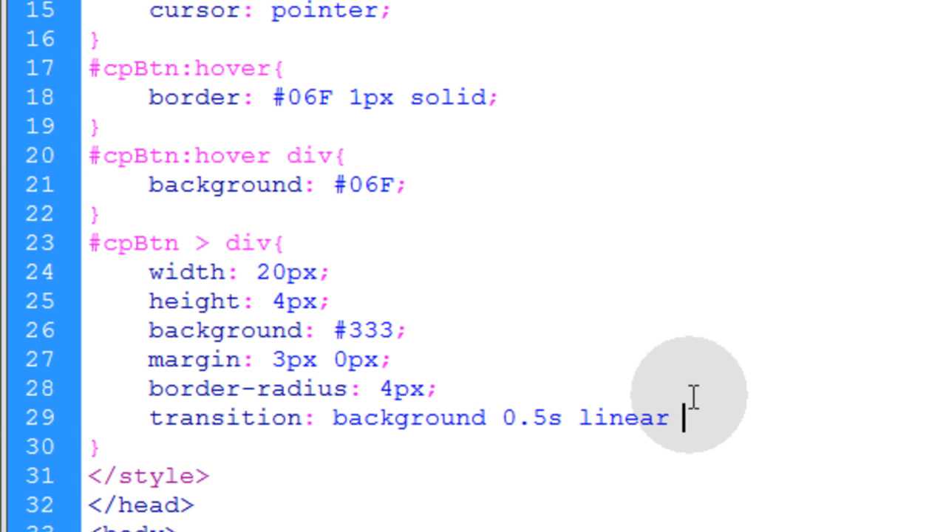
type("0s;")
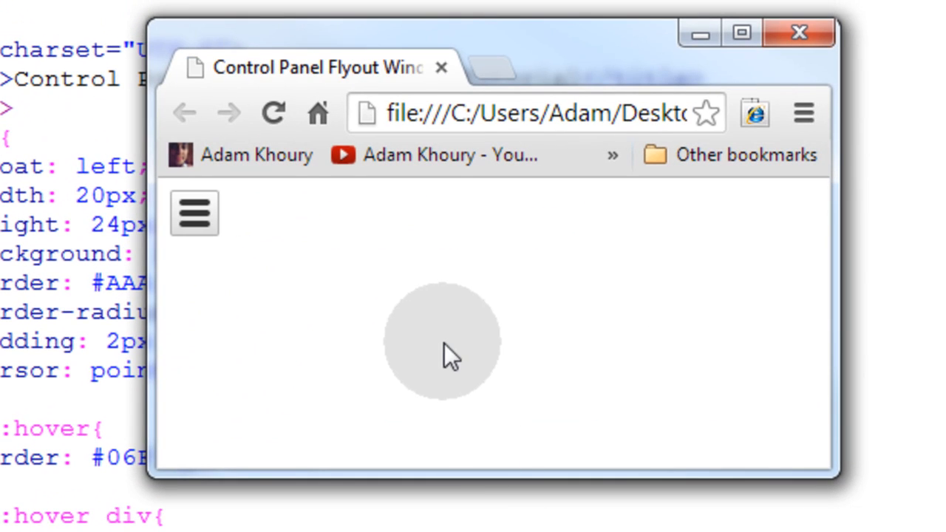
mouse_move(251, 288)
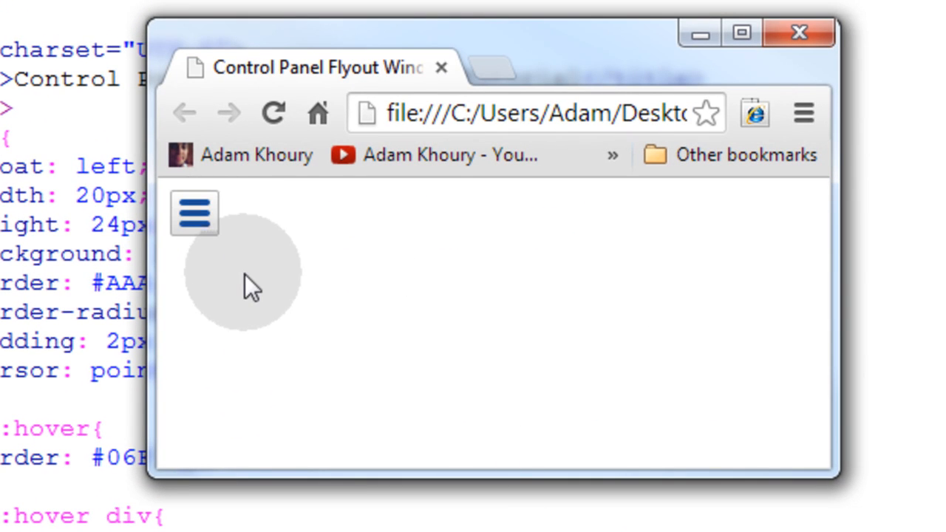
mouse_move(255, 263)
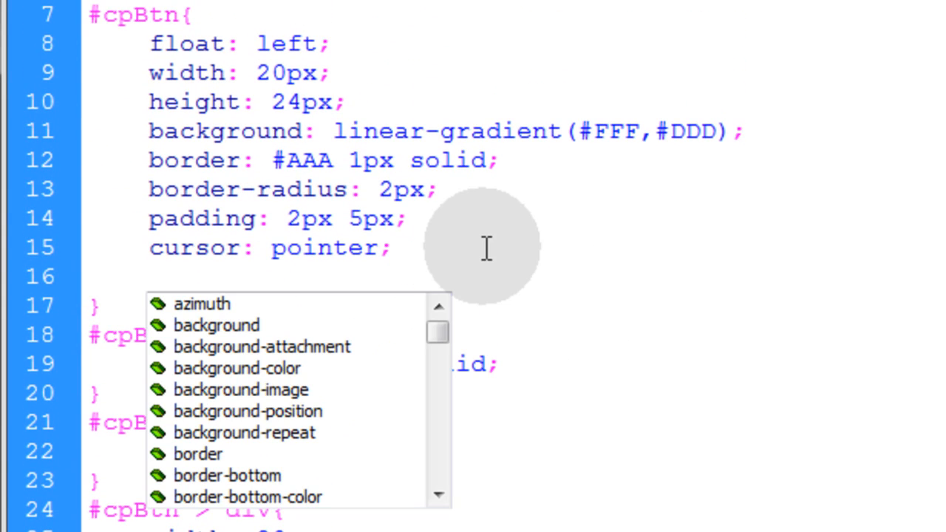
- Add 'transition: border 0.3s linear 0s;' to the #cpBtn rule
type("transition: background 0.3s linear 0s;")
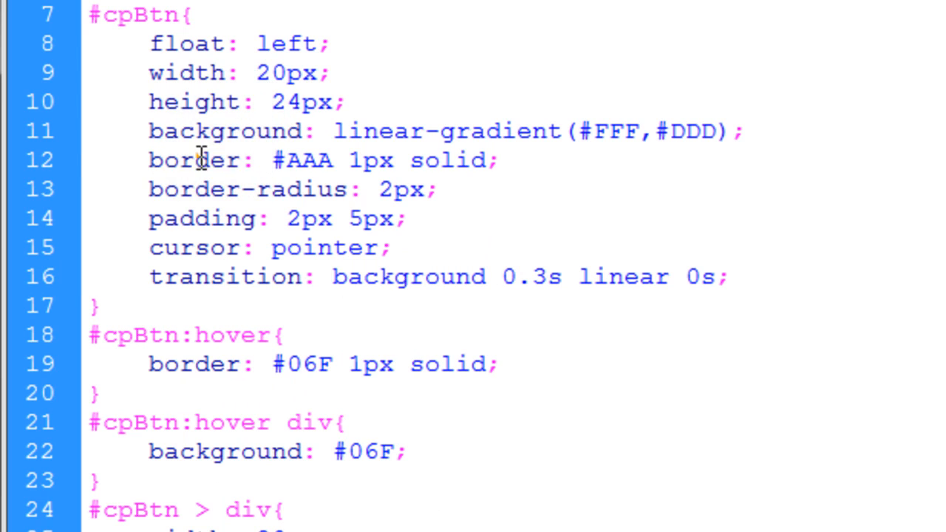
double_click(408, 276)
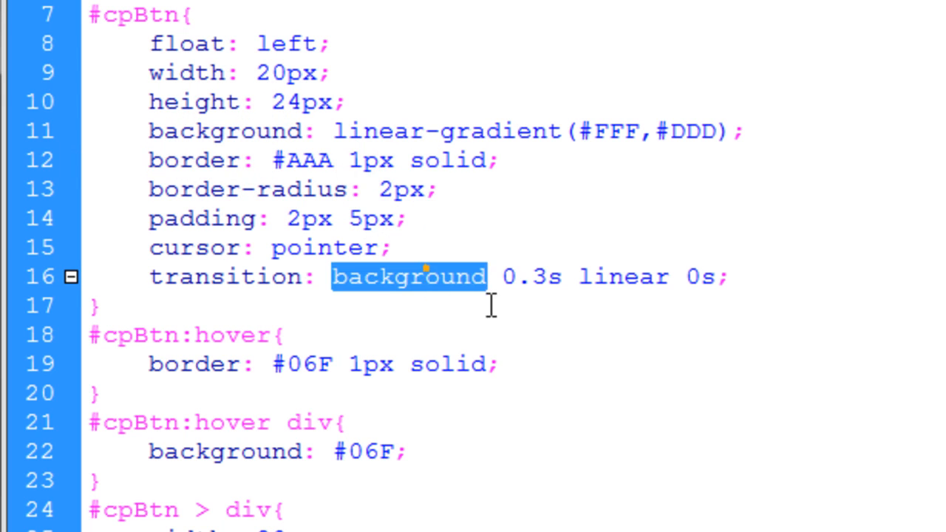
type("border")
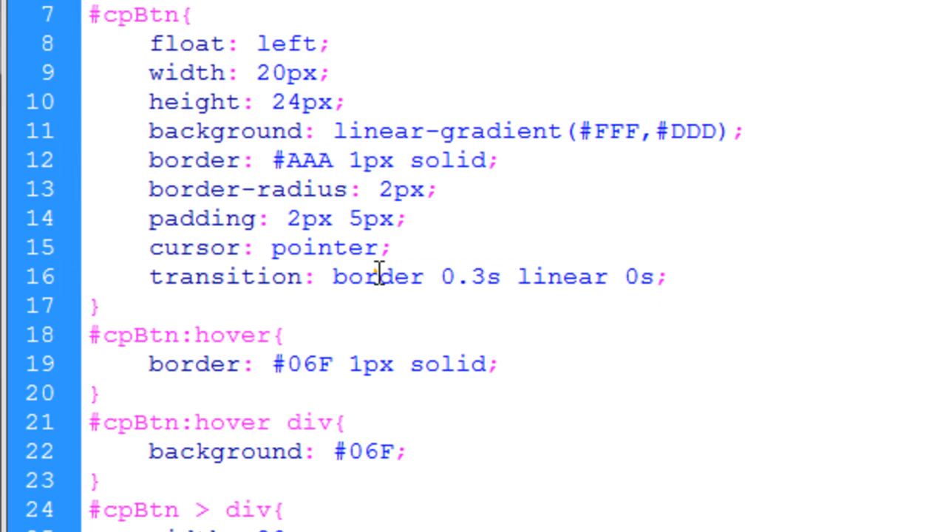
double_click(376, 277)
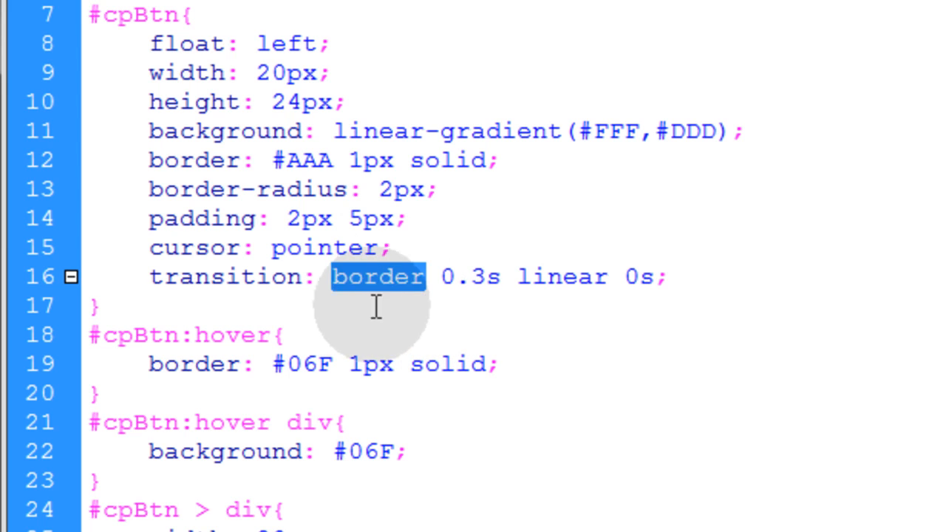
left_click(378, 276)
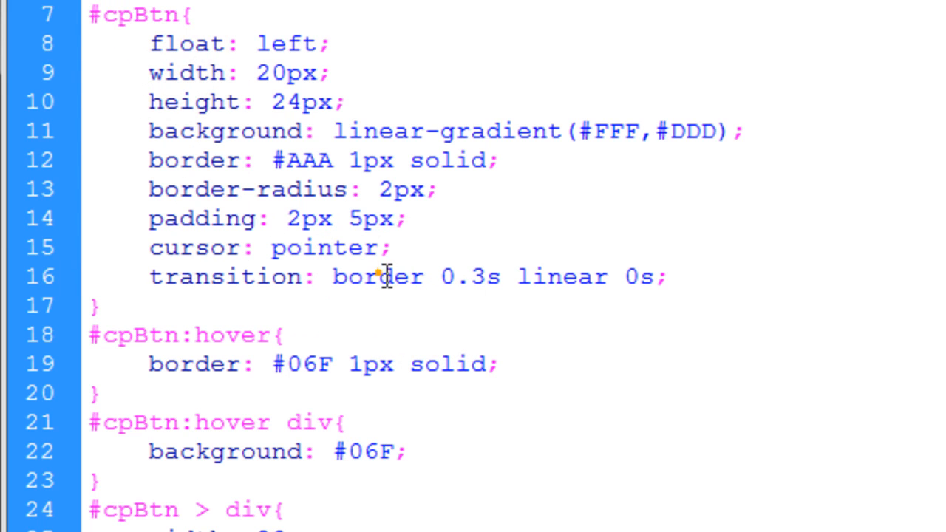
triple_click(322, 364)
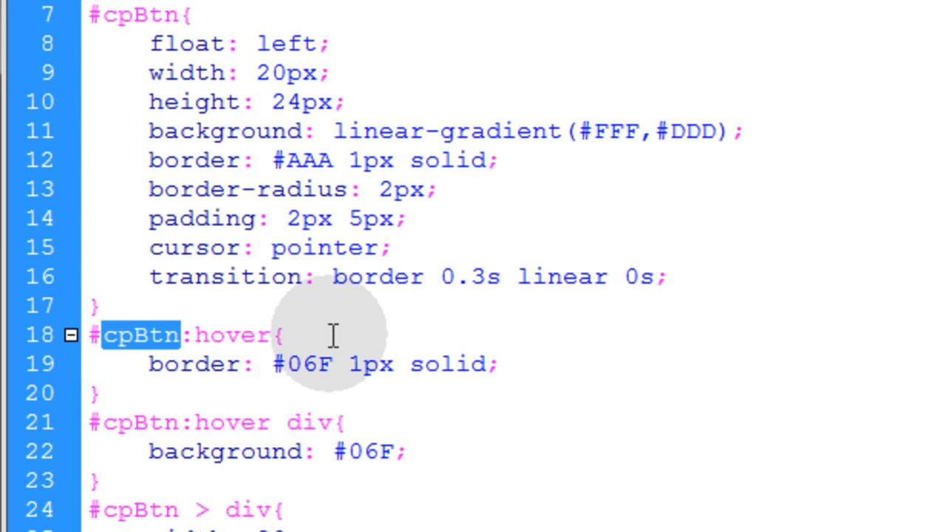
mouse_move(151, 362)
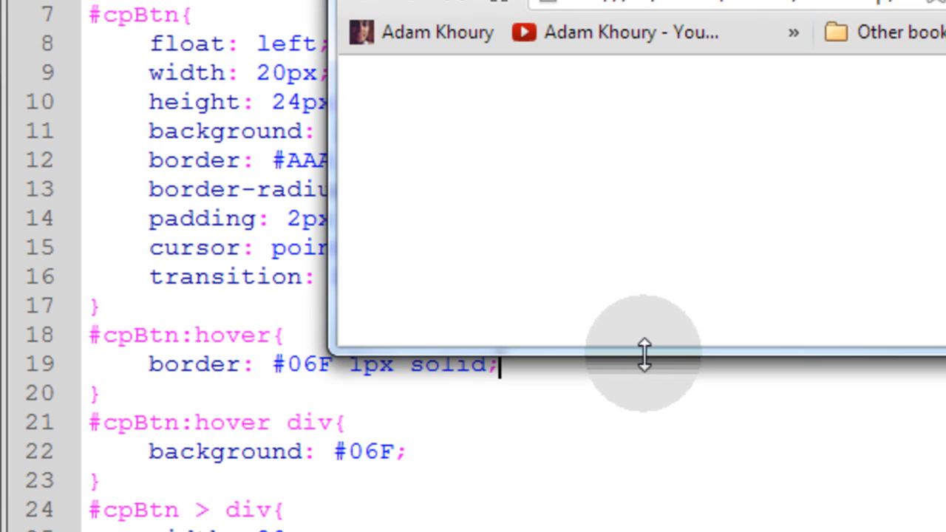
mouse_move(443, 140)
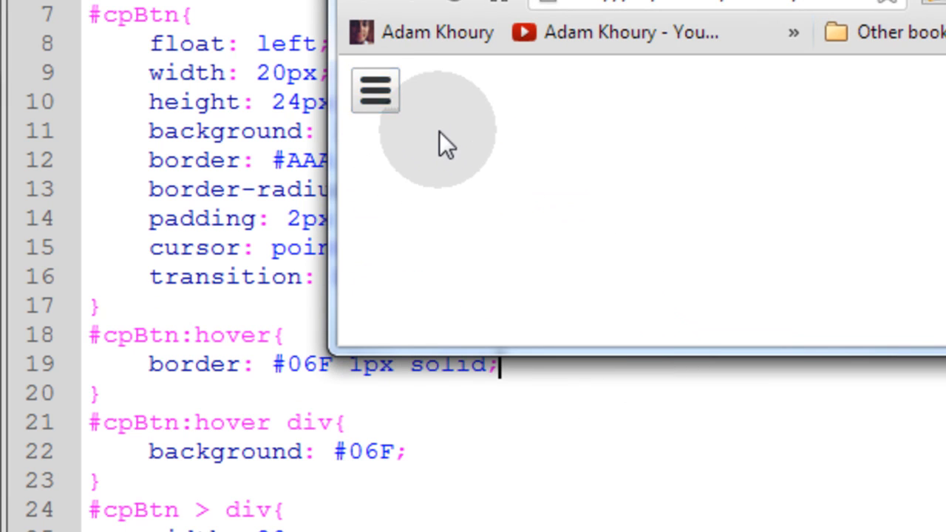
mouse_move(374, 91)
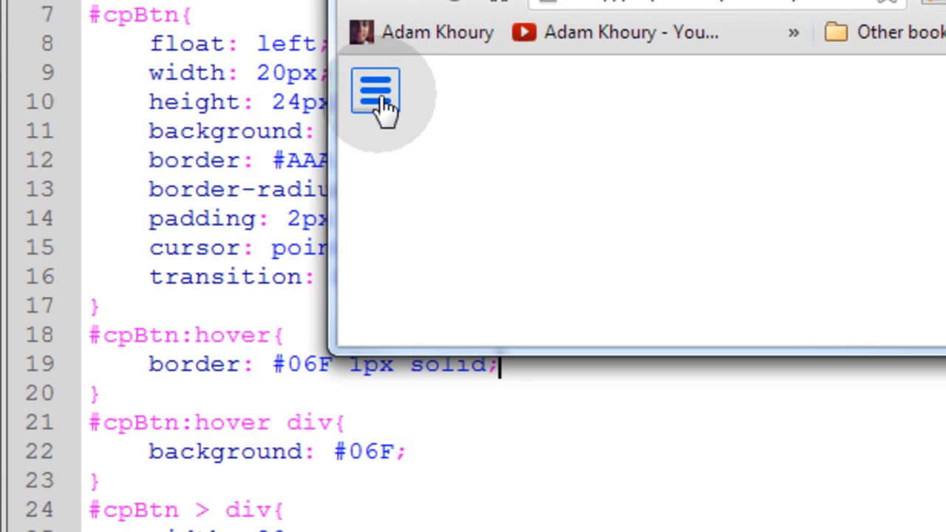
mouse_move(421, 140)
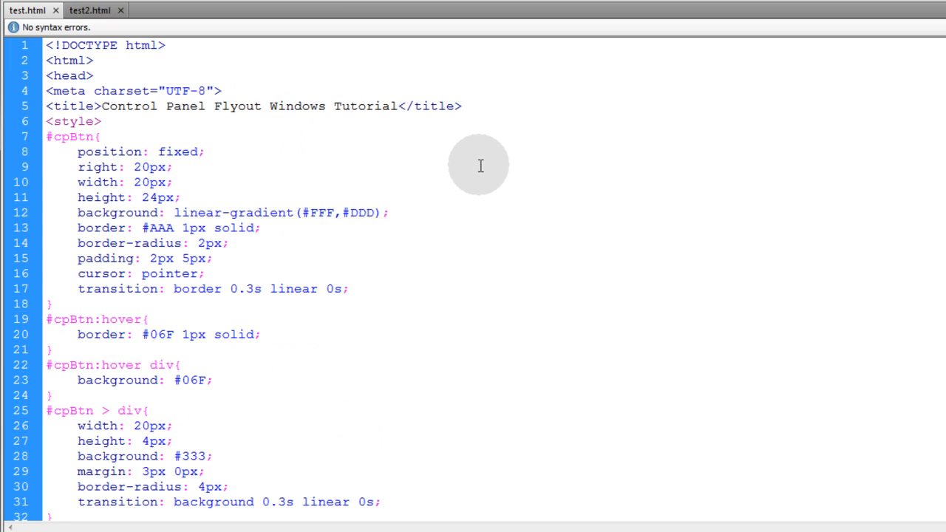
- Make #cpBtn position: fixed with right: 20px, and speed the bar transition to 0.3s
left_click(172, 166)
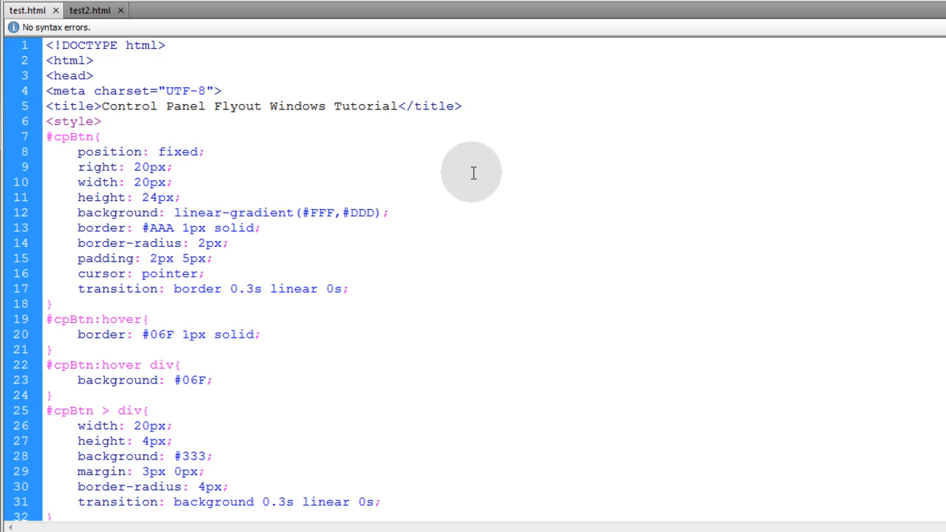
left_click(172, 166)
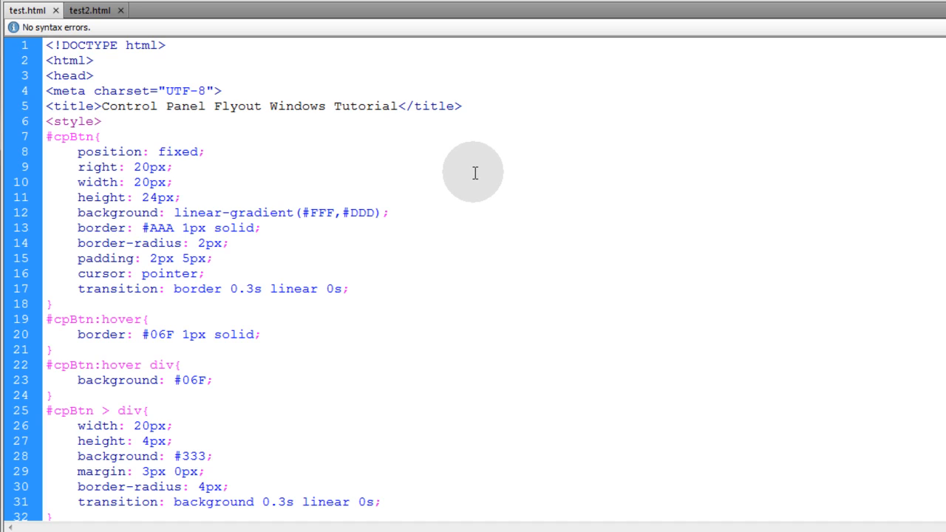
left_click(171, 166)
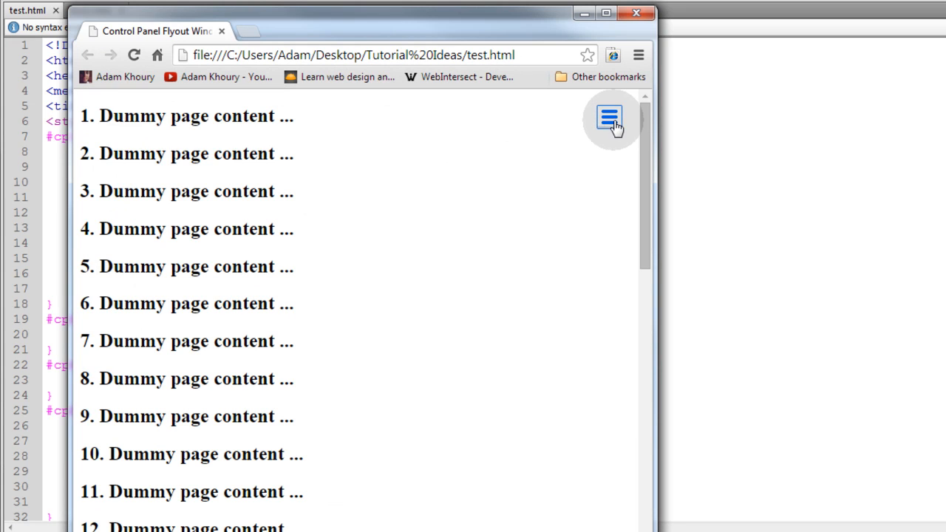
mouse_move(623, 135)
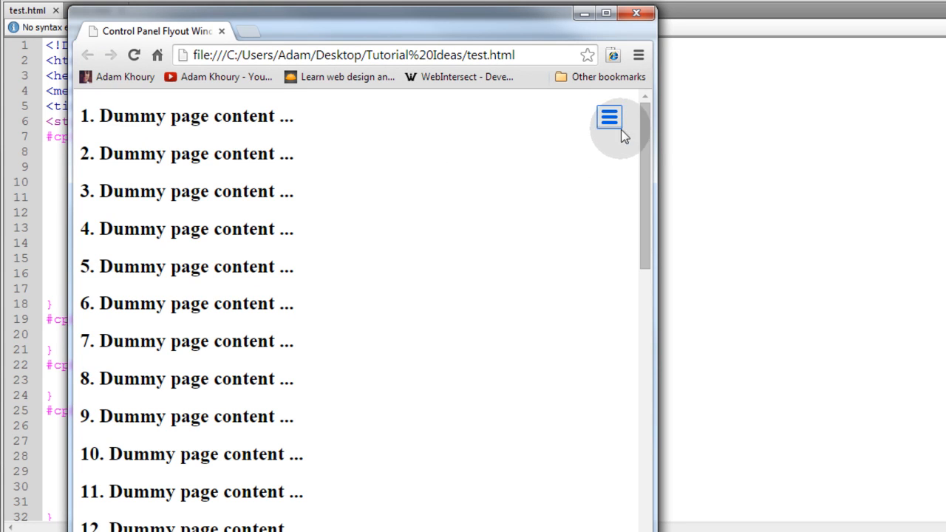
- Toggle test.html's grey control panel open and closed repeatedly with the hamburger button
scroll("down", 3)
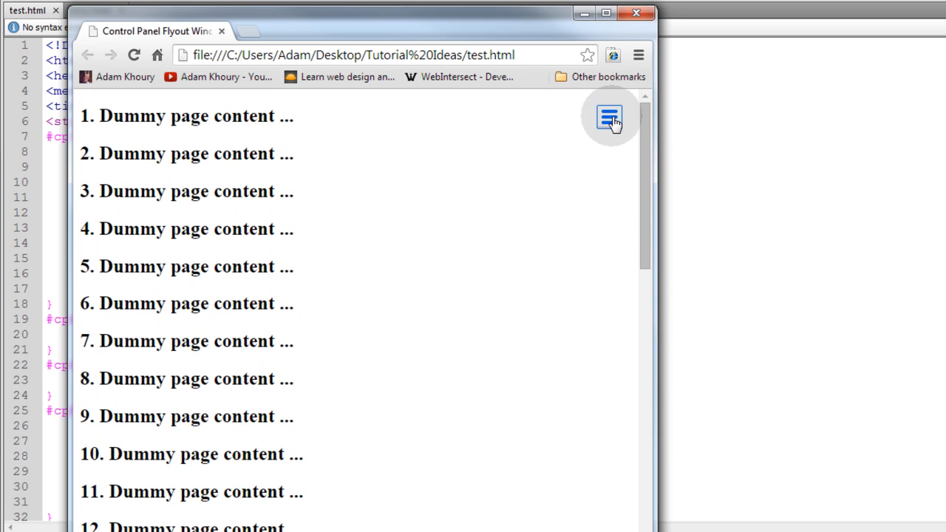
left_click(609, 117)
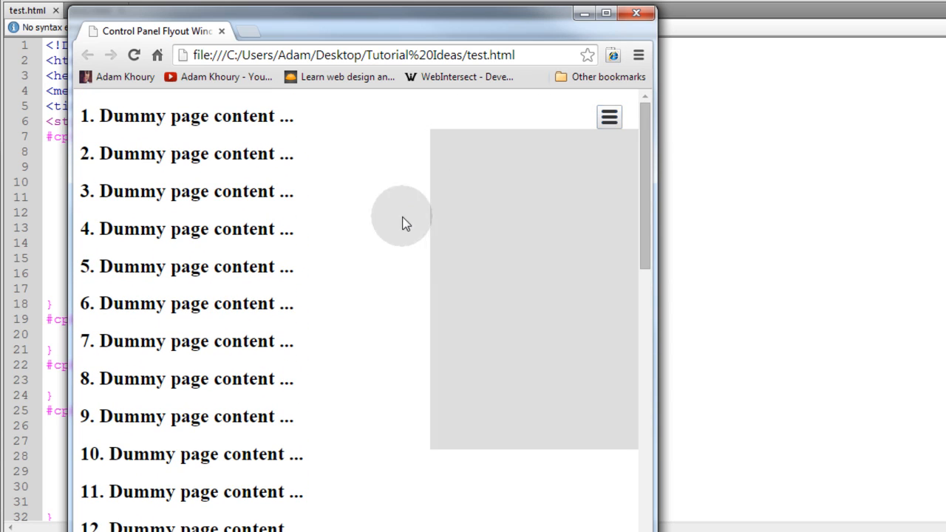
mouse_move(567, 155)
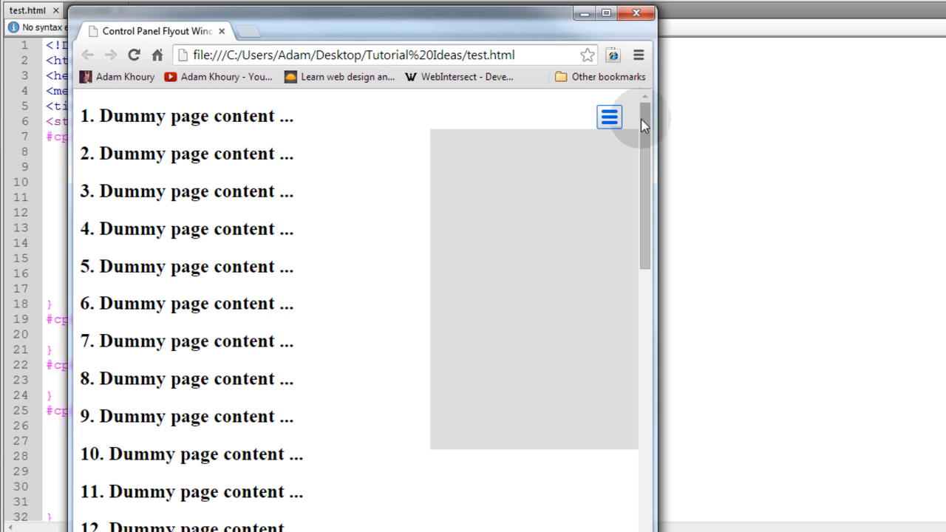
scroll("down", 3)
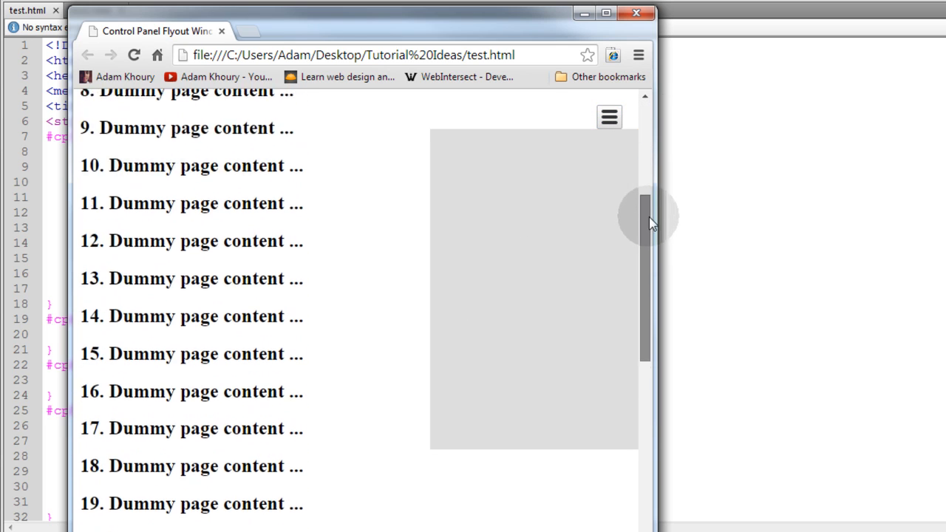
scroll("up", 3)
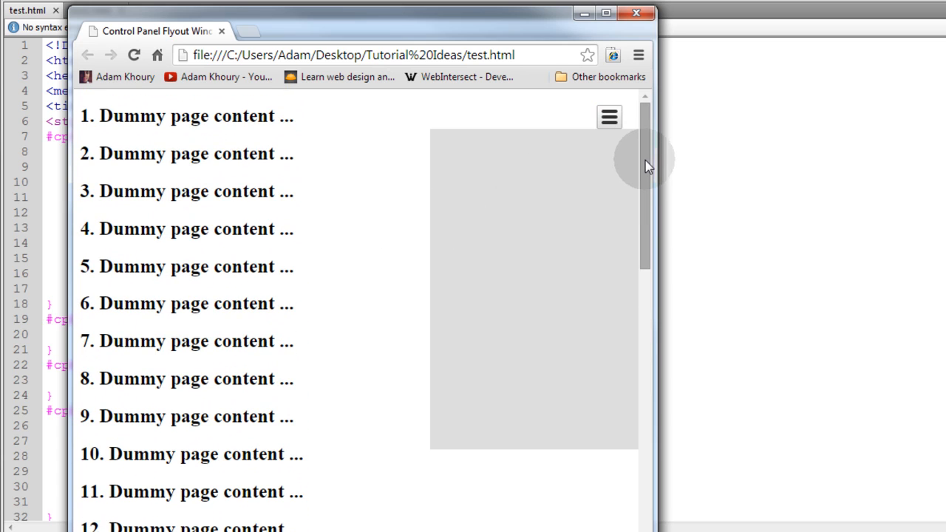
mouse_move(609, 117)
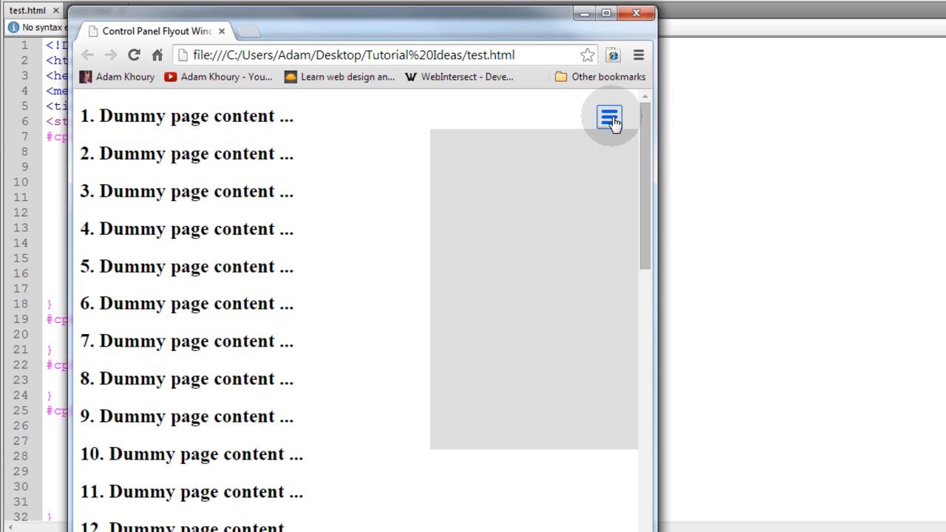
left_click(609, 116)
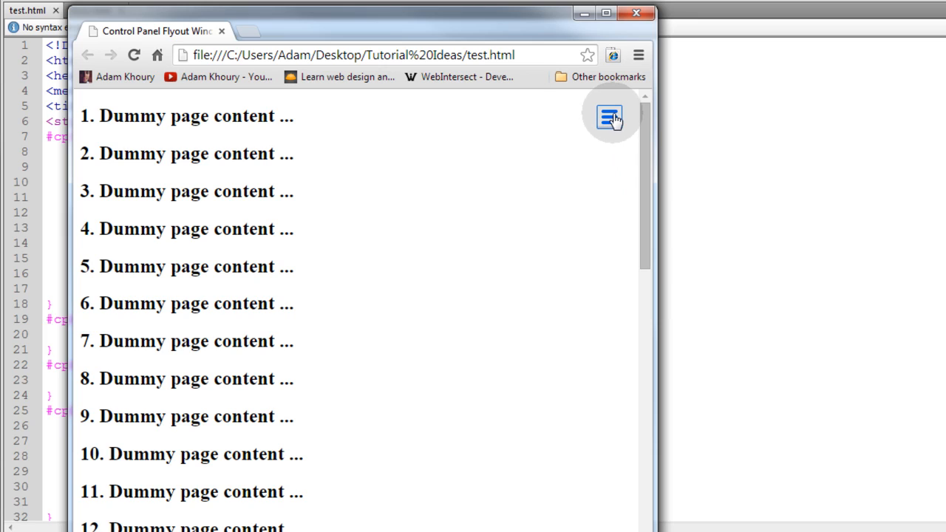
left_click(610, 116)
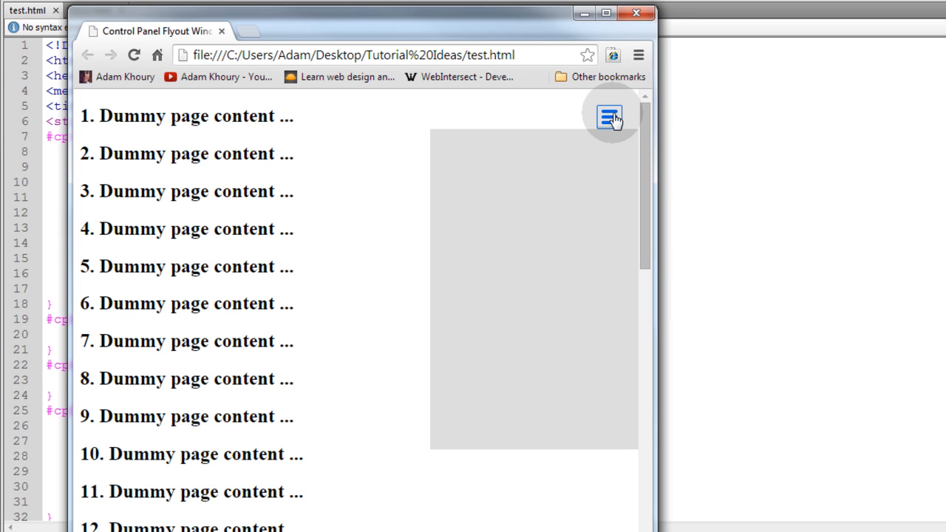
left_click(609, 117)
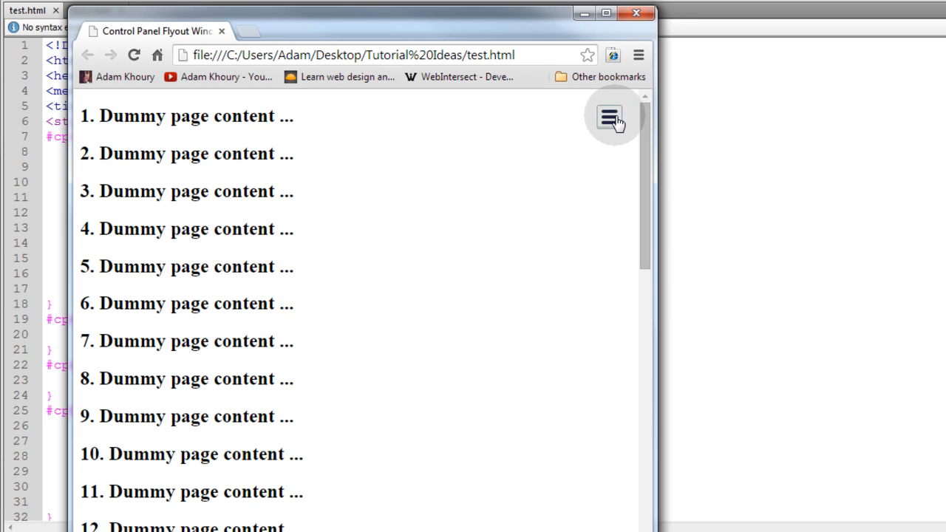
left_click(608, 117)
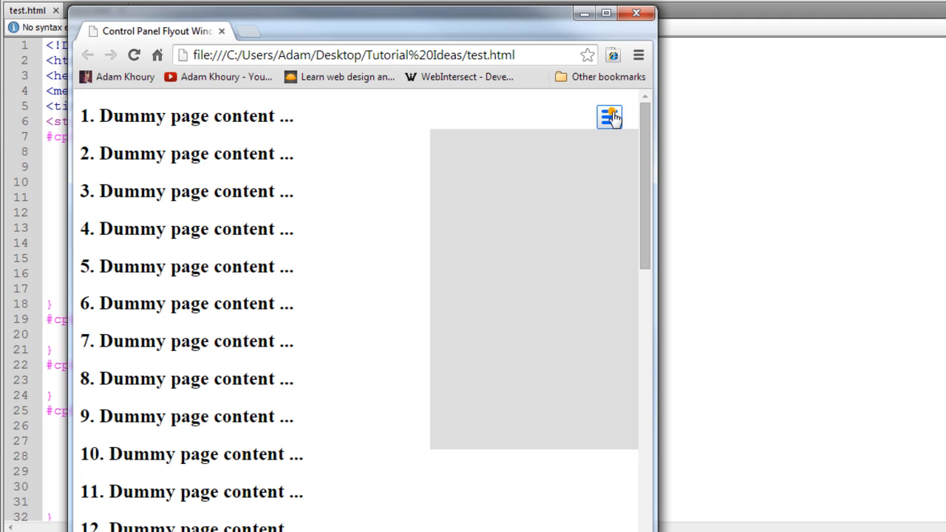
left_click(608, 117)
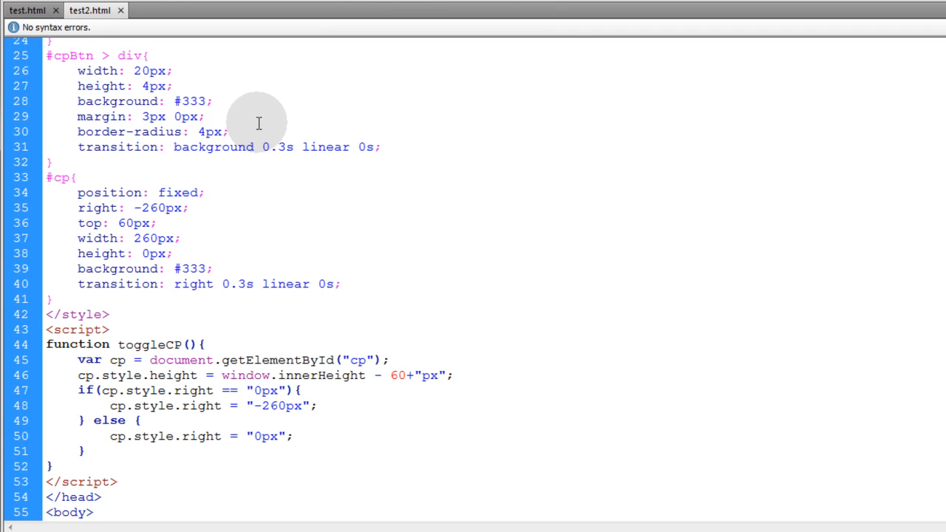
- Switch to test2.html to view its off-screen #cp panel CSS and toggleCP script
left_click(206, 115)
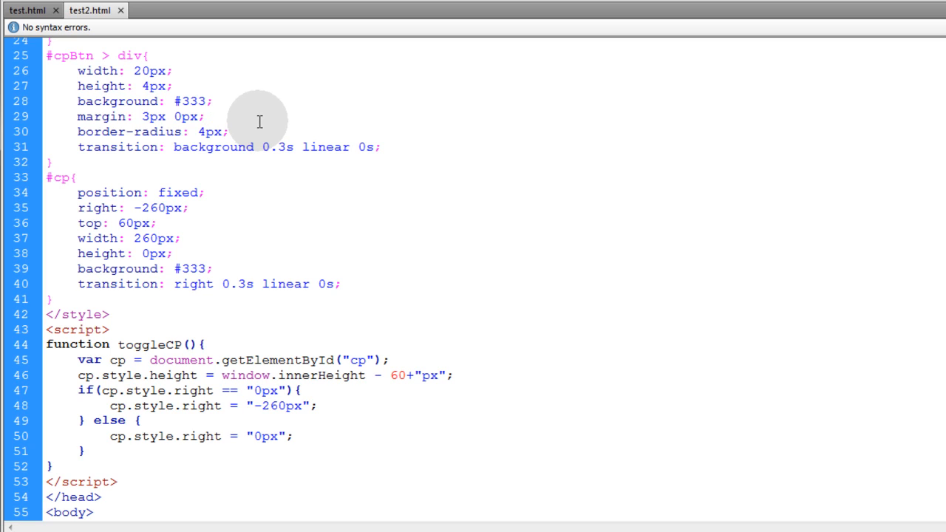
left_click(205, 117)
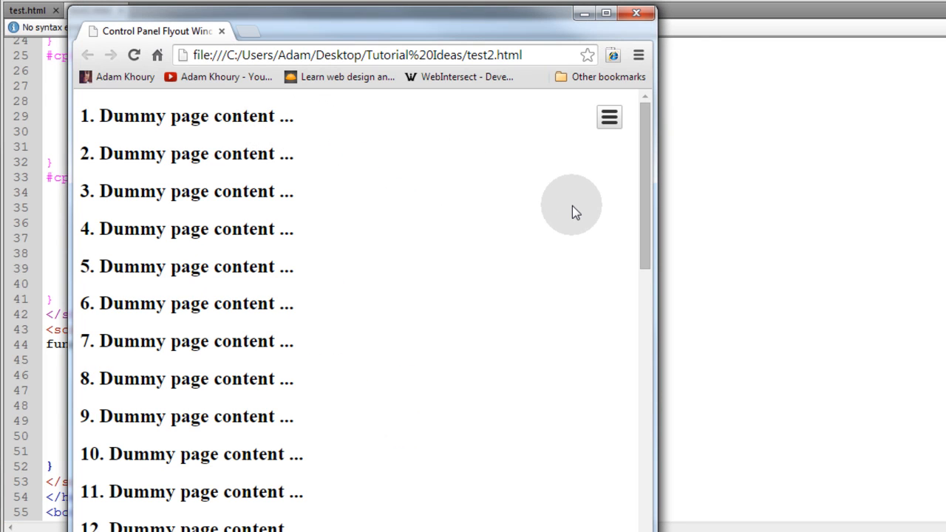
mouse_move(597, 181)
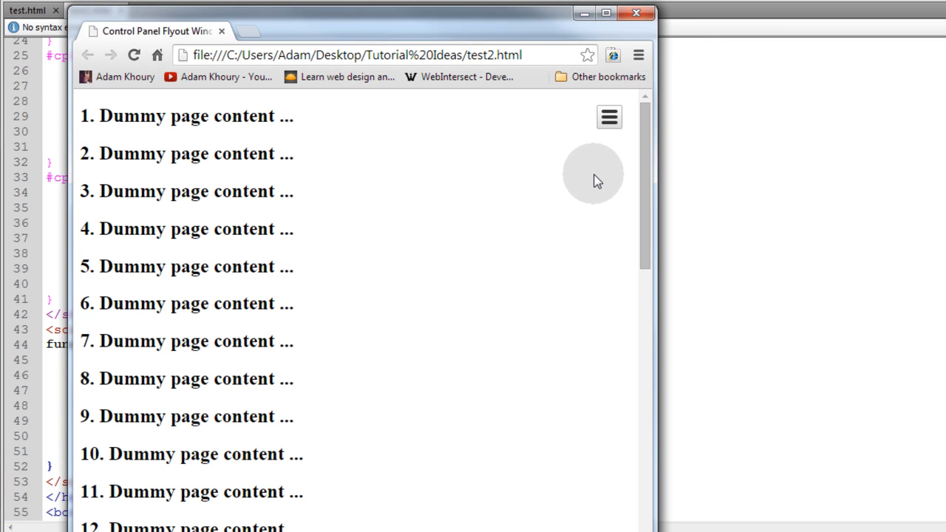
mouse_move(91, 107)
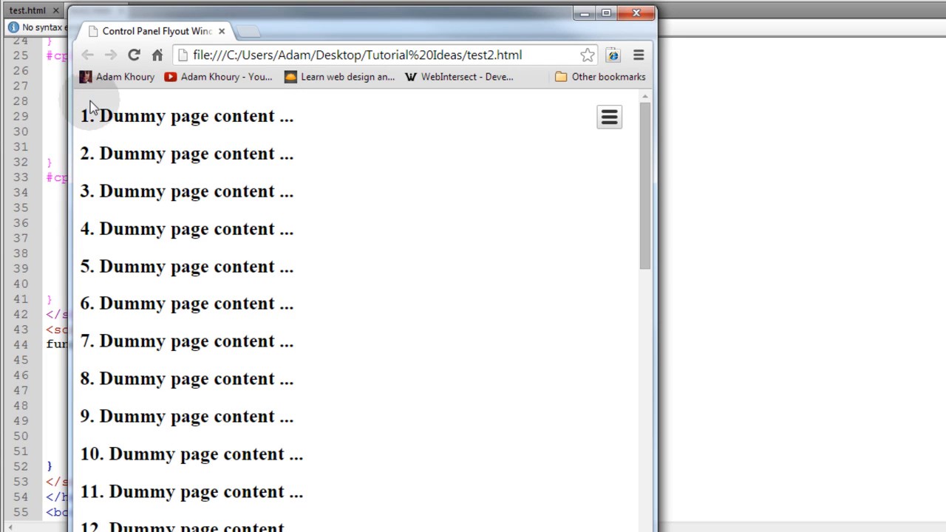
mouse_move(628, 135)
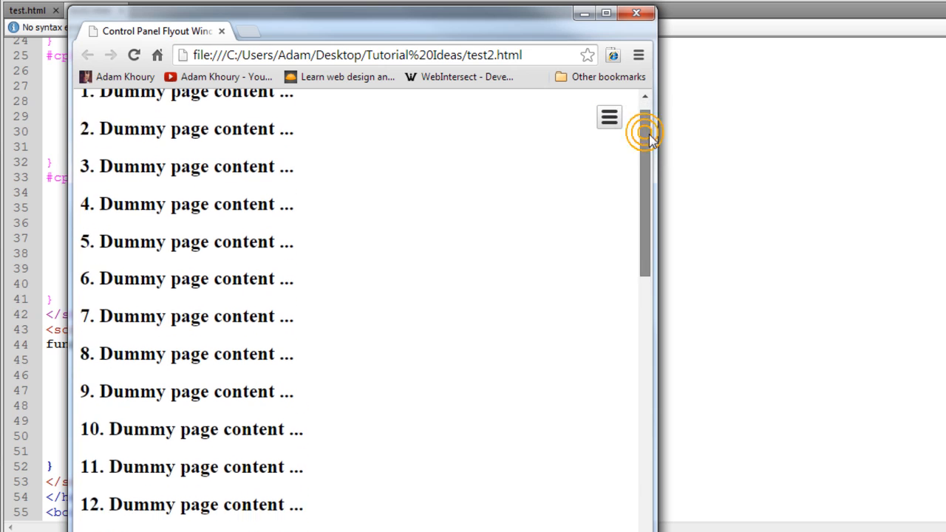
- Slide test2.html's dark panel in and out three times using the hamburger button
left_click(609, 116)
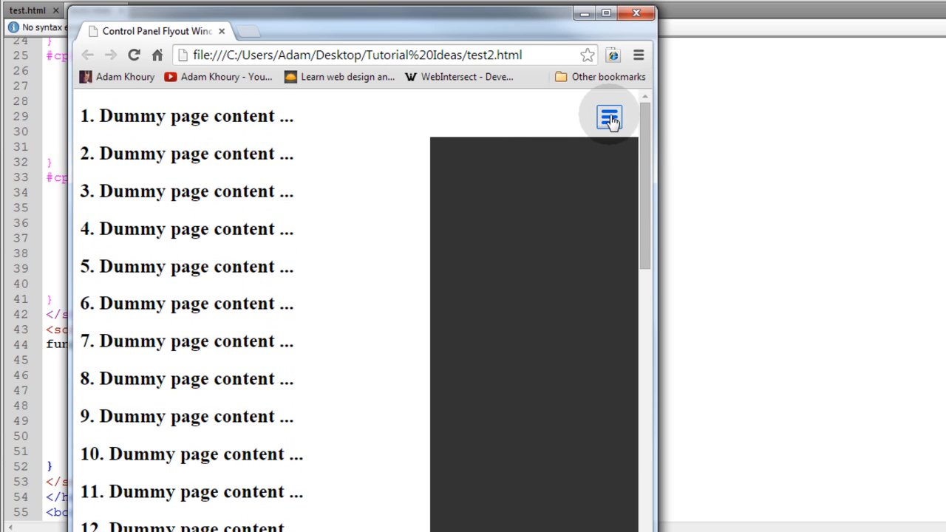
left_click(608, 116)
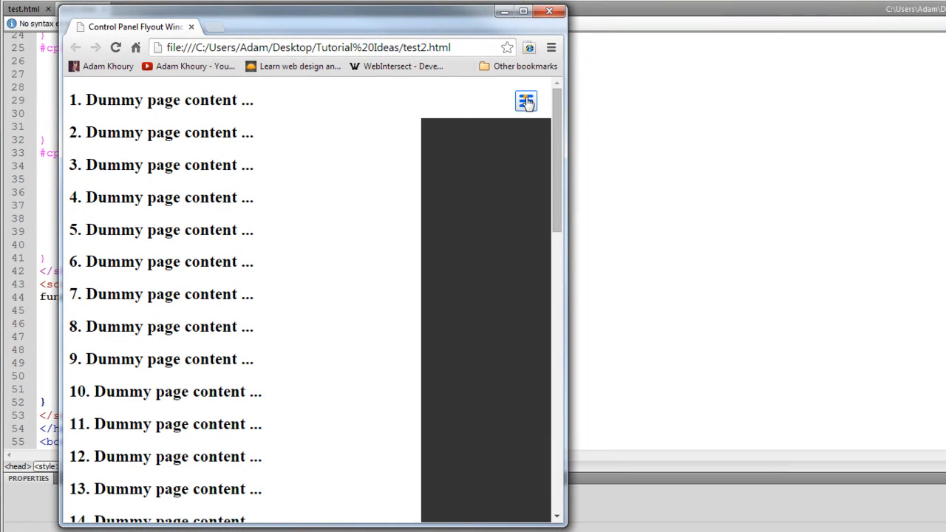
left_click(526, 102)
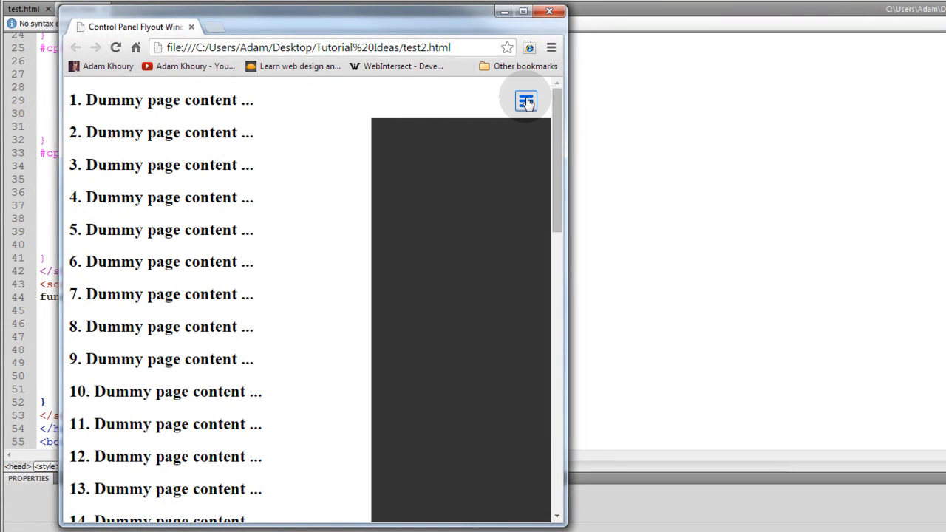
left_click(526, 102)
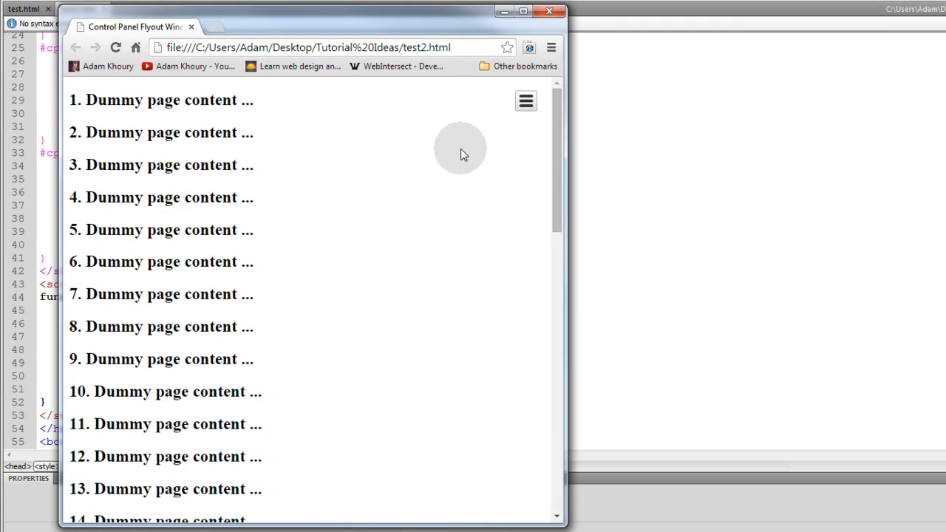
mouse_move(232, 120)
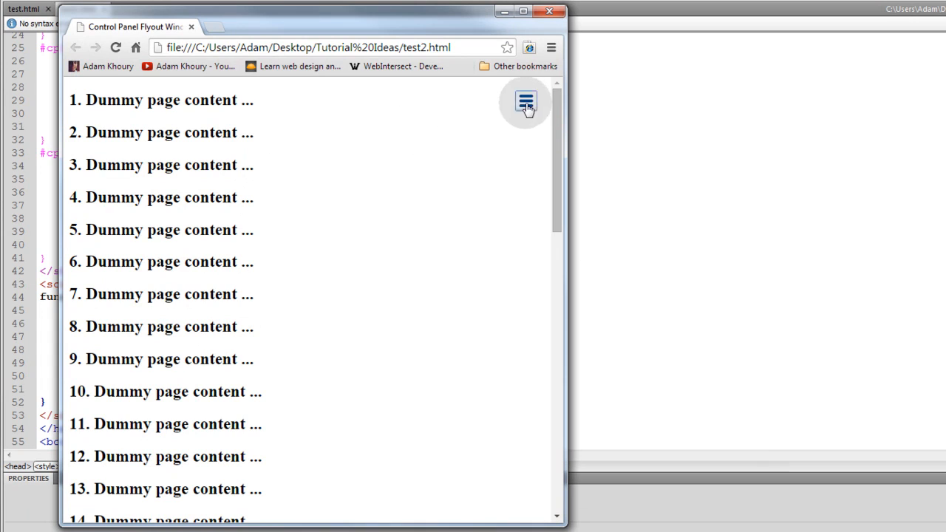
left_click(525, 101)
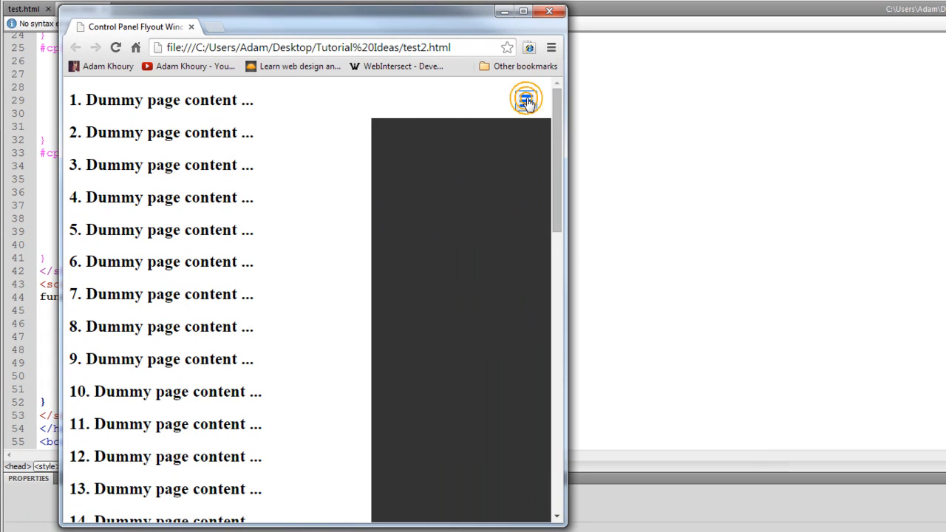
left_click(526, 99)
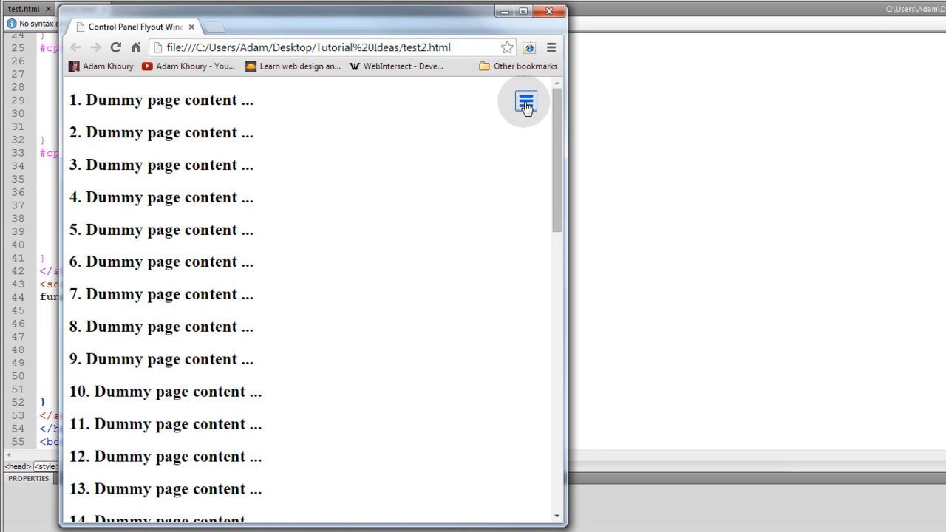
scroll("down", 3)
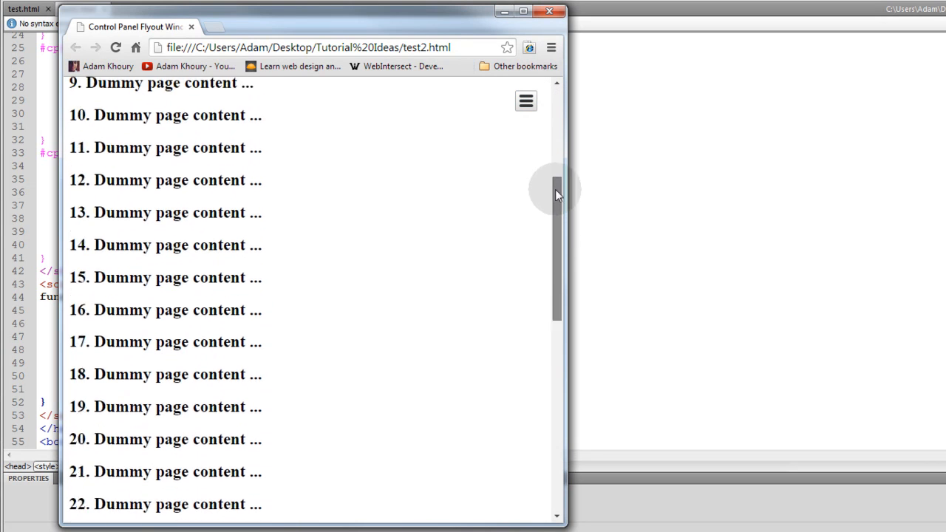
scroll("up", 3)
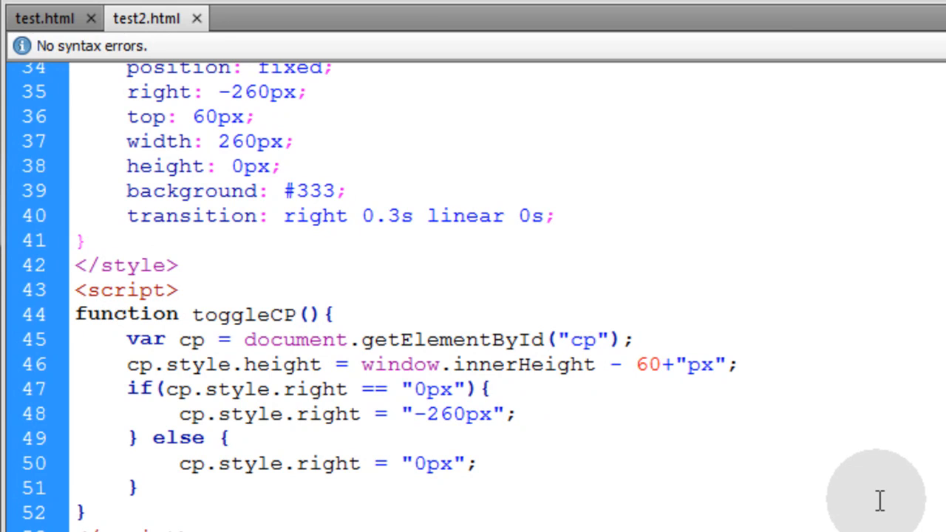
- Place the cursor after toggleCP, which switches the panel's right between 0px and -260px
left_click(84, 512)
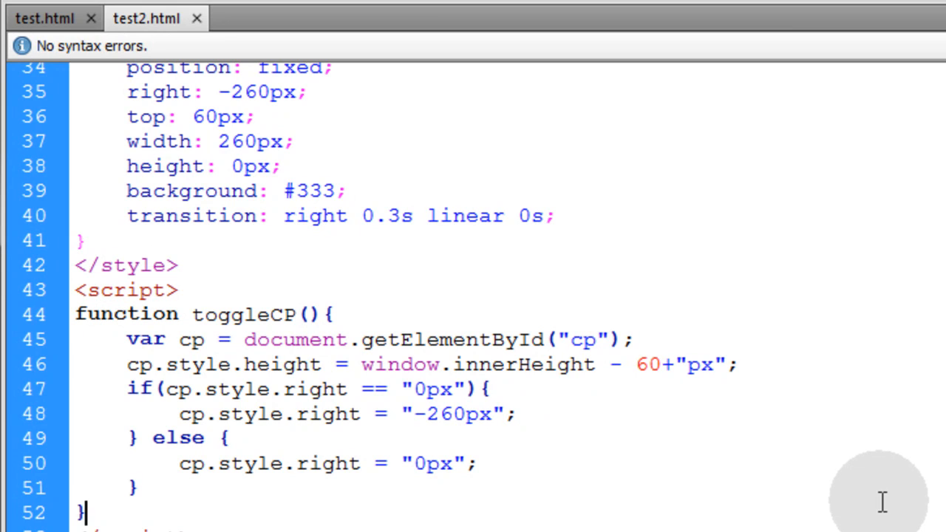